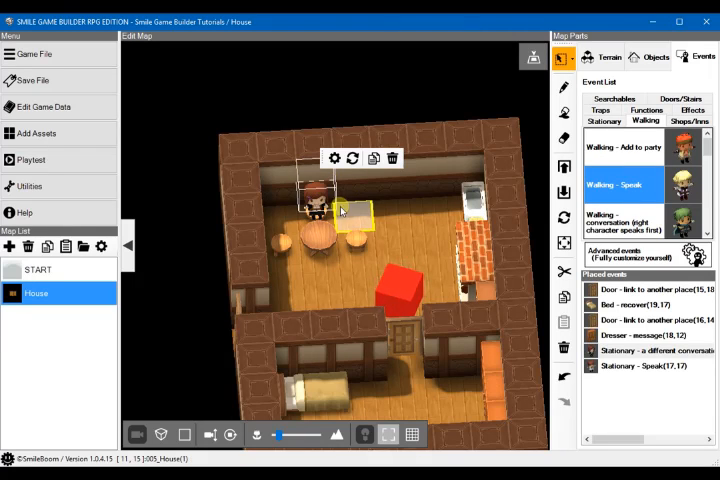
Step: Return to and load the House map
{"action": "left_click", "coordinate": [318, 203]}
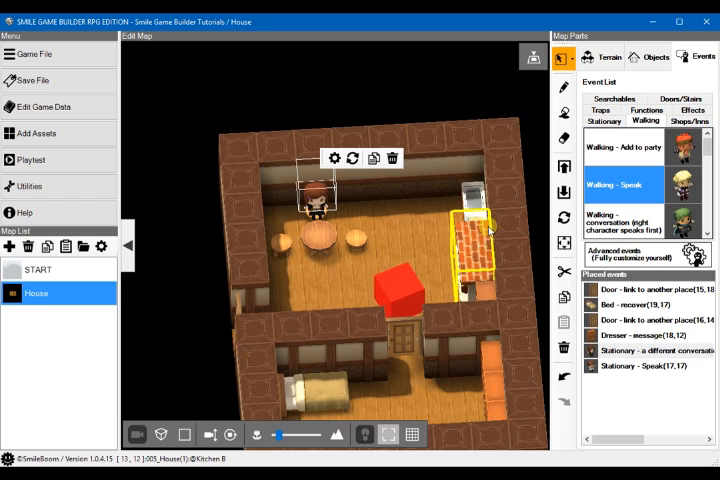
{"action": "left_click", "coordinate": [385, 225]}
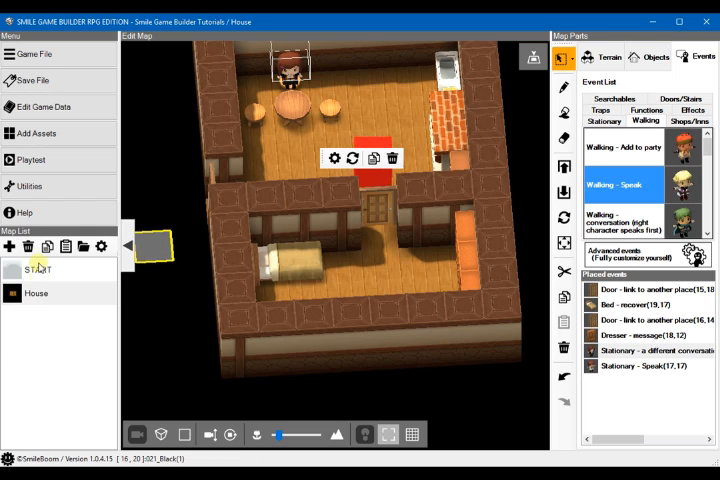
{"action": "mouse_move", "coordinate": [40, 268]}
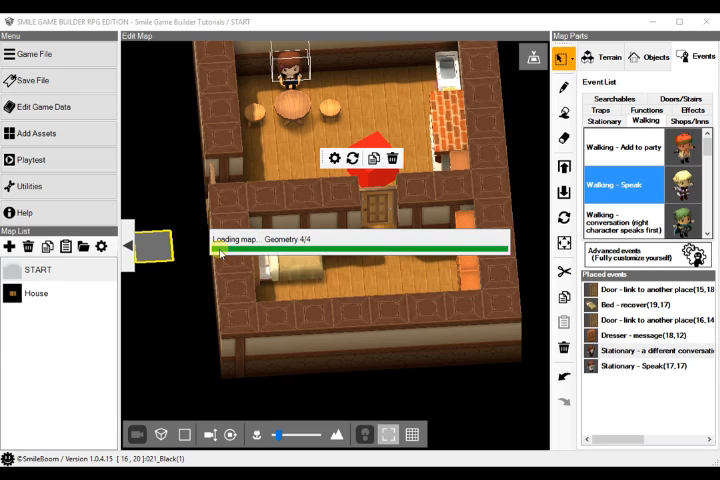
{"action": "mouse_move", "coordinate": [237, 218]}
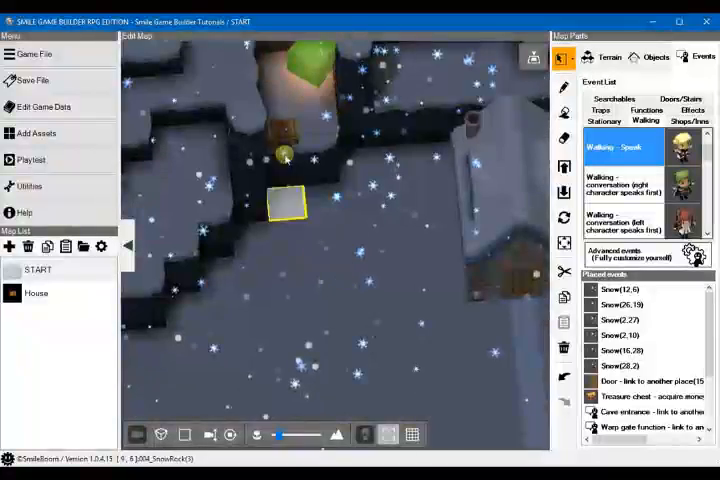
{"action": "right_click", "coordinate": [283, 200]}
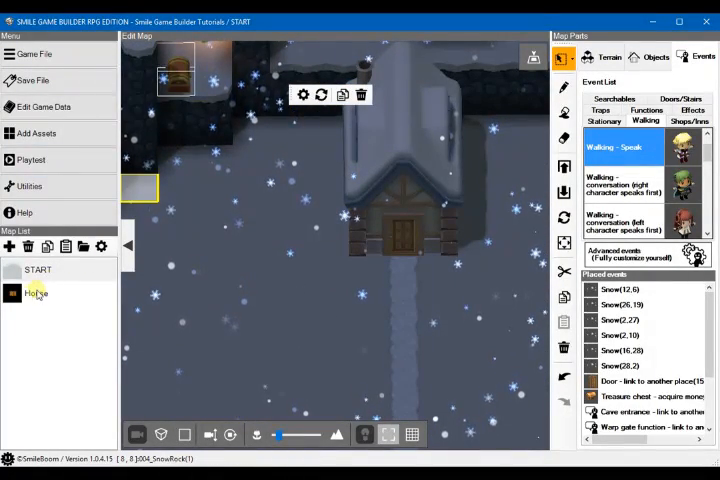
{"action": "left_click", "coordinate": [37, 292]}
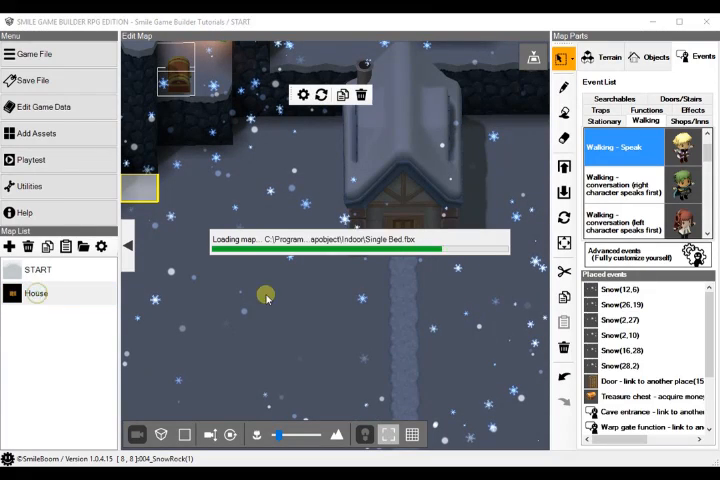
{"action": "left_click", "coordinate": [37, 293]}
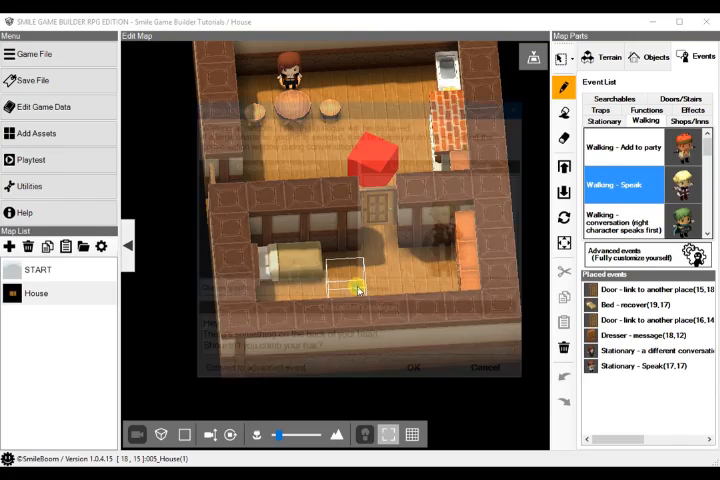
Step: Place a Walking - Speak event on the house floor with A_Hero02A model and A_Hero02 portrait
{"action": "double_click", "coordinate": [623, 184]}
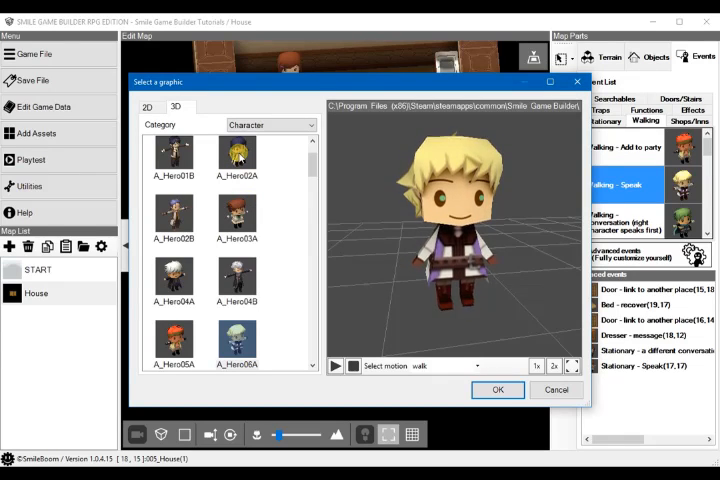
{"action": "left_click", "coordinate": [237, 160]}
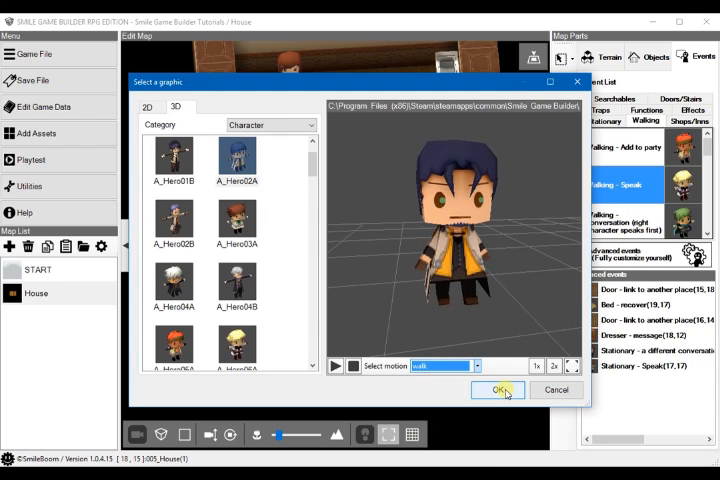
{"action": "left_click", "coordinate": [498, 389]}
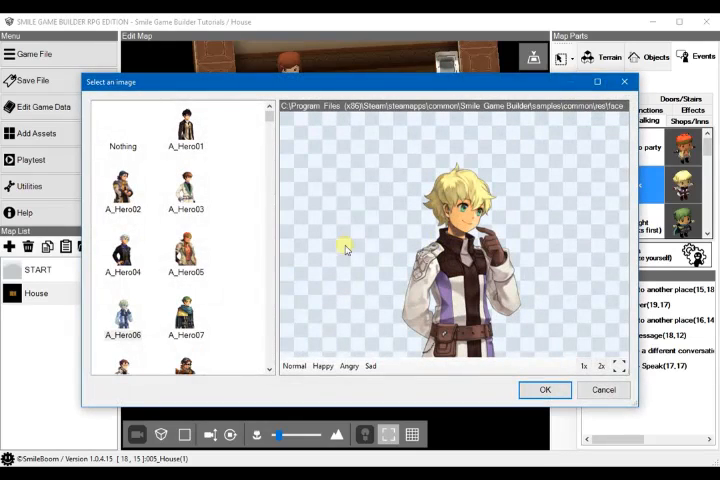
{"action": "left_click", "coordinate": [123, 188]}
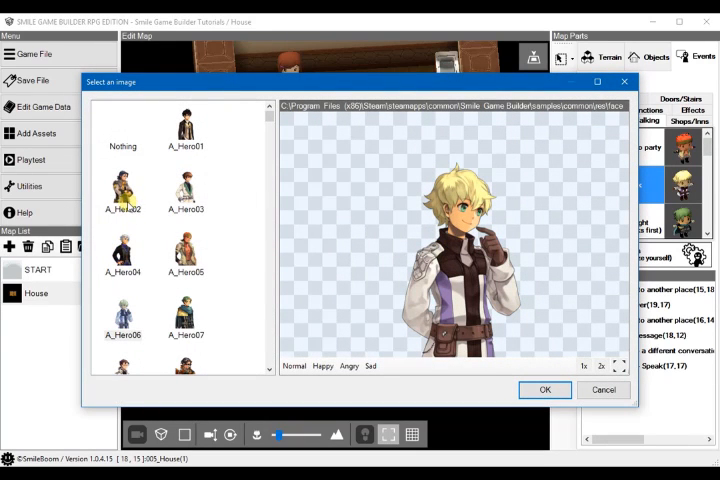
{"action": "left_click", "coordinate": [122, 190]}
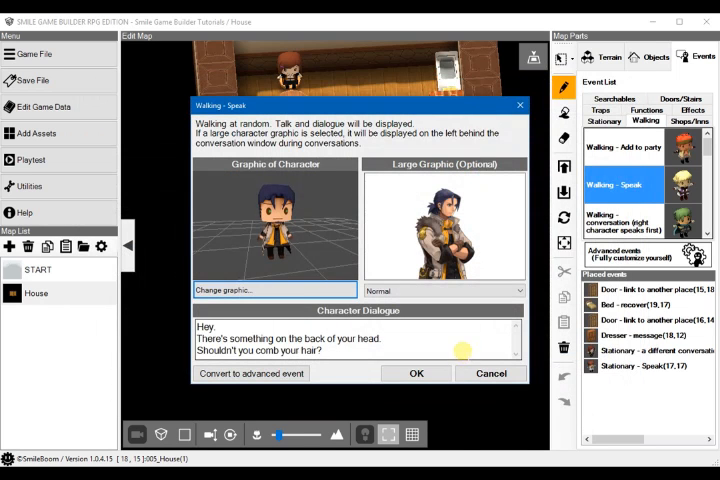
{"action": "mouse_move", "coordinate": [249, 373]}
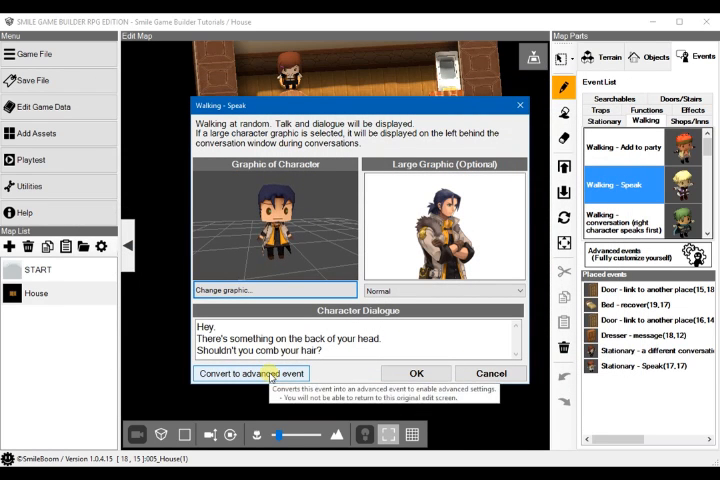
Step: Convert the talker to an advanced event and add a party-membership condition to its sheet
{"action": "left_click", "coordinate": [250, 373]}
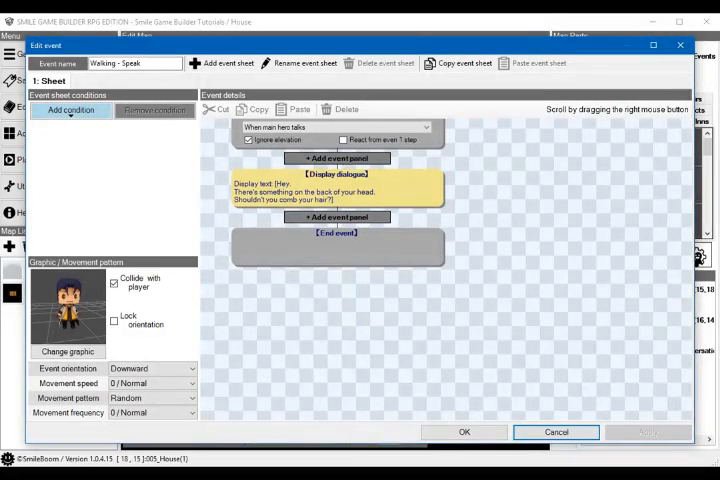
{"action": "left_click", "coordinate": [70, 109]}
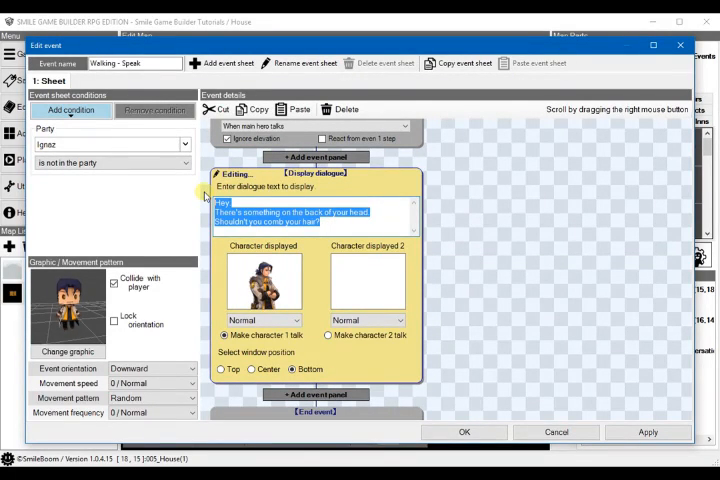
Step: Write dialogue: 'Hello! For a fee of 500 gold, I'll join you and fight alongside you.'
{"action": "type", "text": "Hello!"}
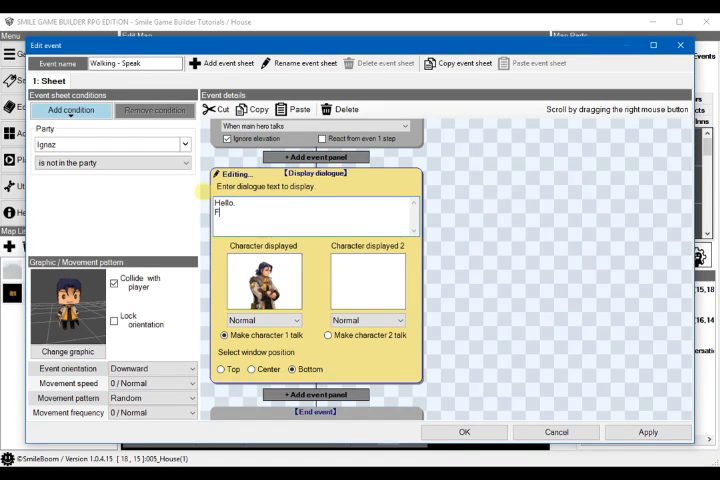
{"action": "type", "text": "or"}
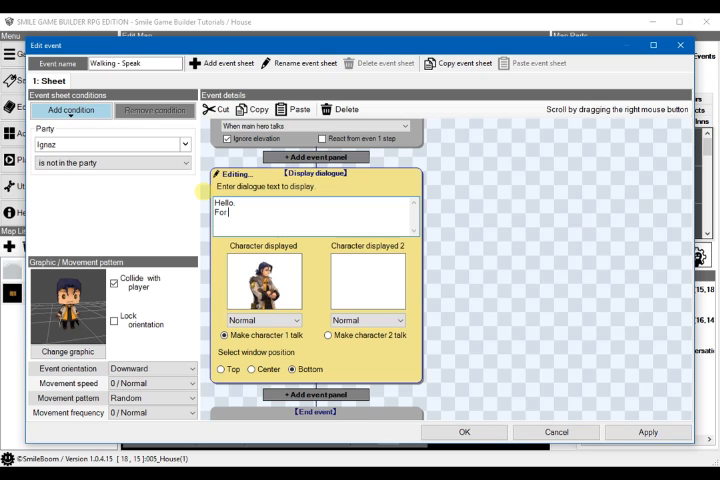
{"action": "type", "text": "500 gold."}
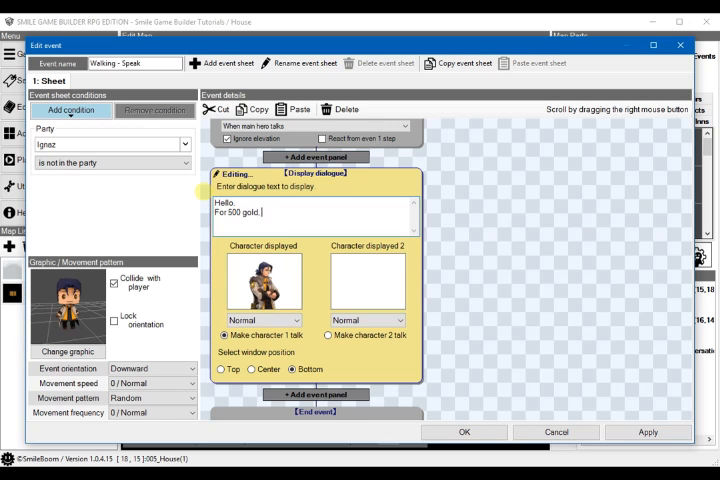
{"action": "type", "text": "I'll join"}
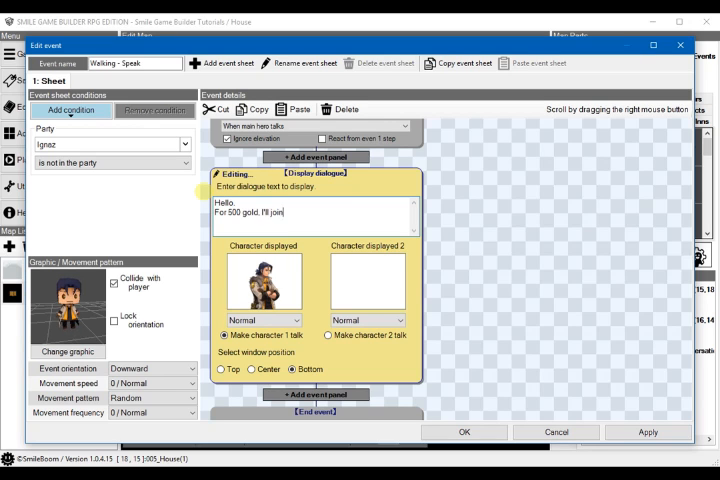
{"action": "type", "text": "you and fight"}
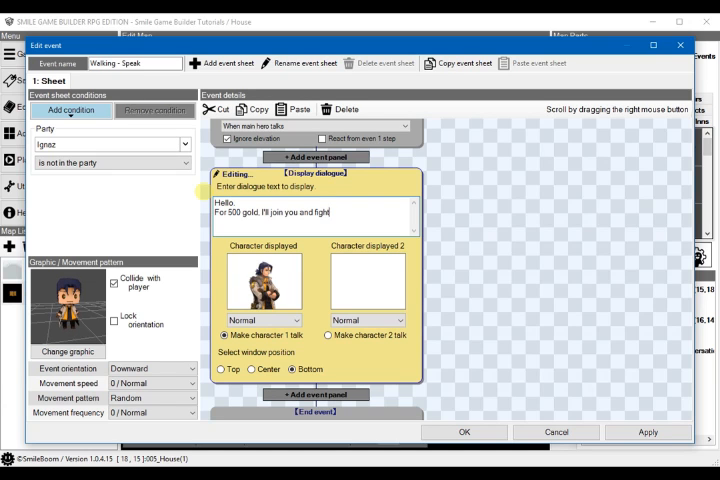
{"action": "type", "text": "alongside"}
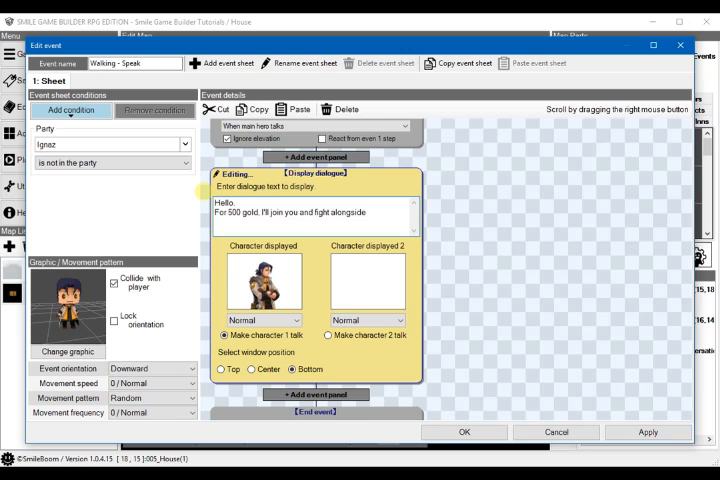
{"action": "type", "text": "you. Do you want to pay my"}
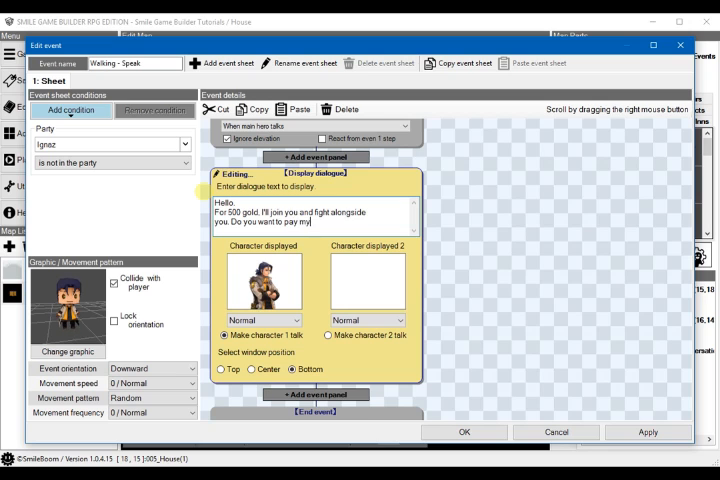
{"action": "type", "text": "fee for my services?"}
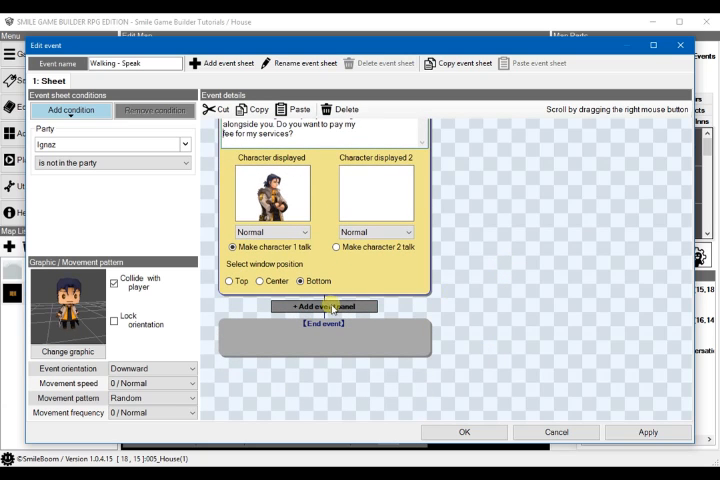
Step: Add a Yes/No choice after the offer, with the No branch replying 'Suit yourself'
{"action": "left_click", "coordinate": [323, 306]}
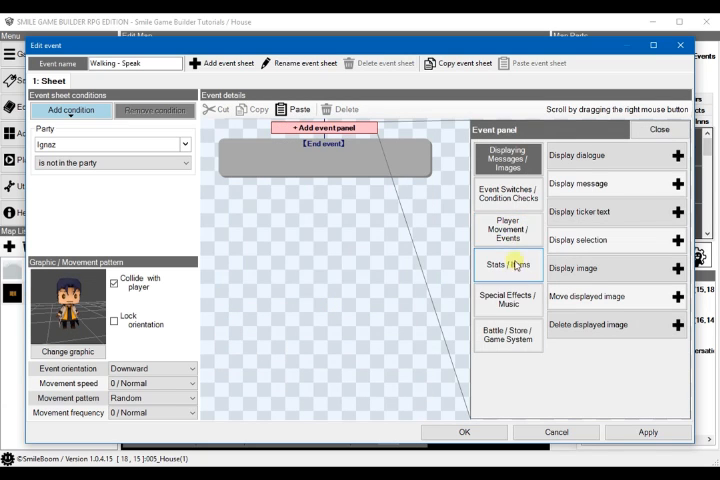
{"action": "mouse_move", "coordinate": [605, 240]}
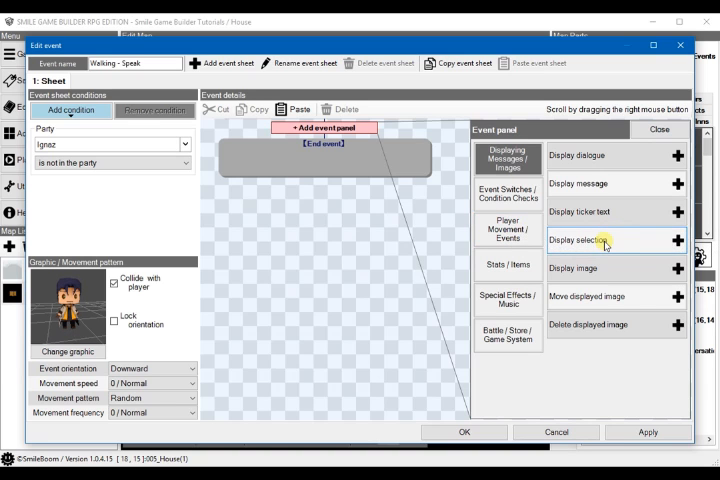
{"action": "left_click", "coordinate": [617, 240]}
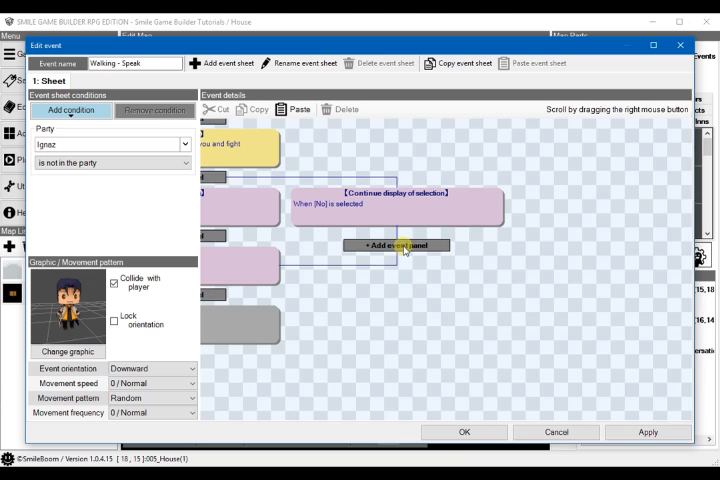
{"action": "left_click", "coordinate": [397, 245]}
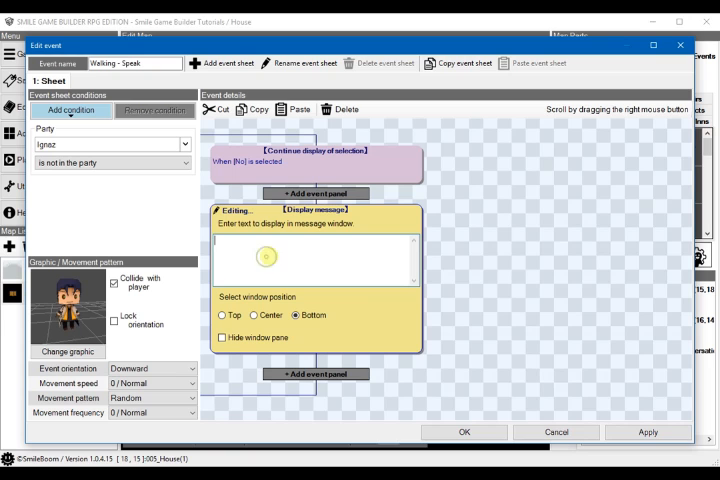
{"action": "type", "text": "Suit y"}
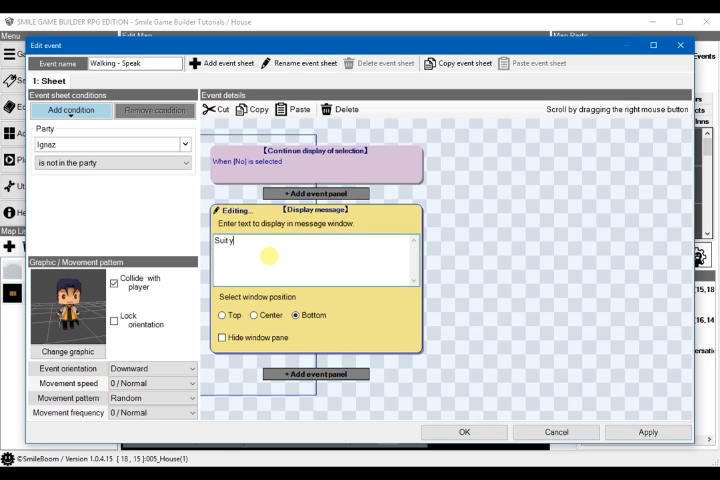
{"action": "type", "text": "ourself!"}
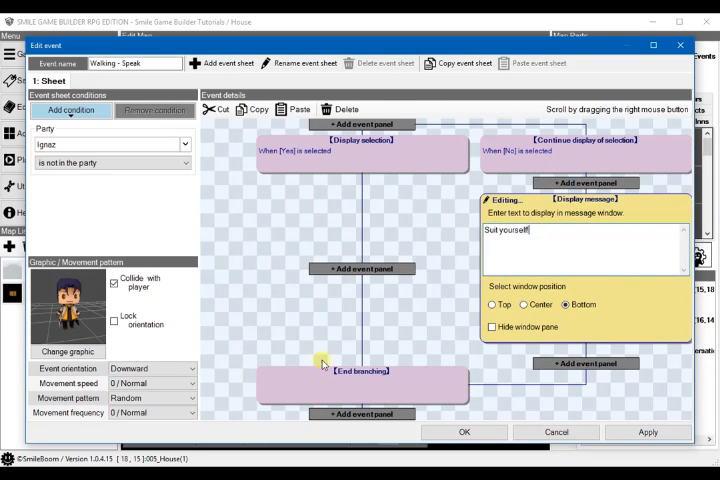
{"action": "mouse_move", "coordinate": [365, 270]}
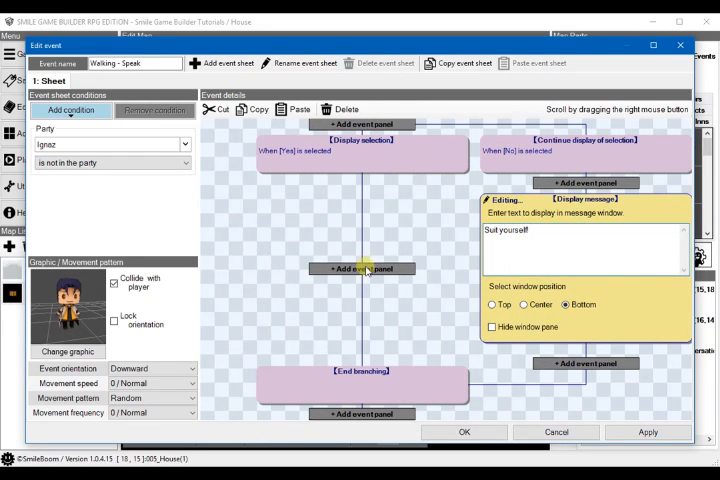
{"action": "mouse_move", "coordinate": [363, 270]}
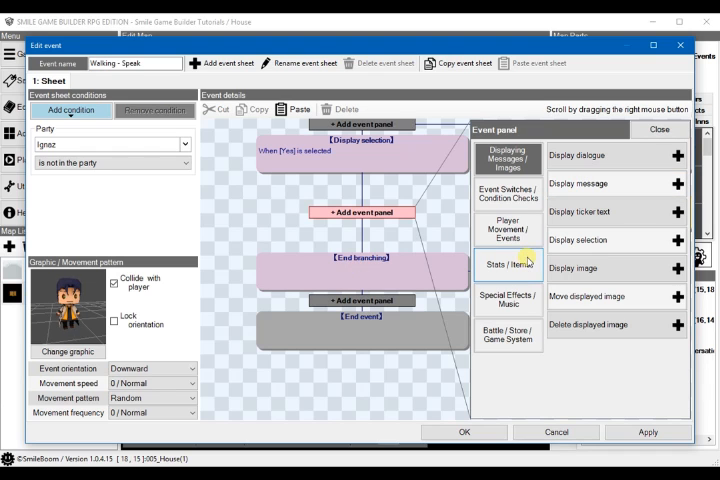
{"action": "mouse_move", "coordinate": [580, 296]}
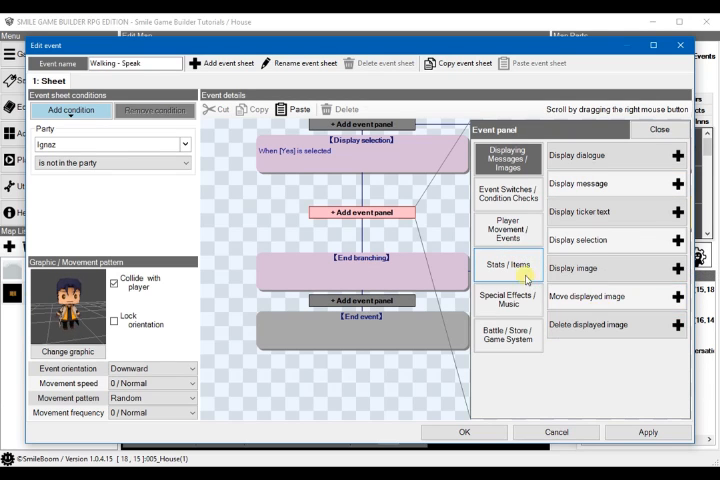
{"action": "mouse_move", "coordinate": [515, 228]}
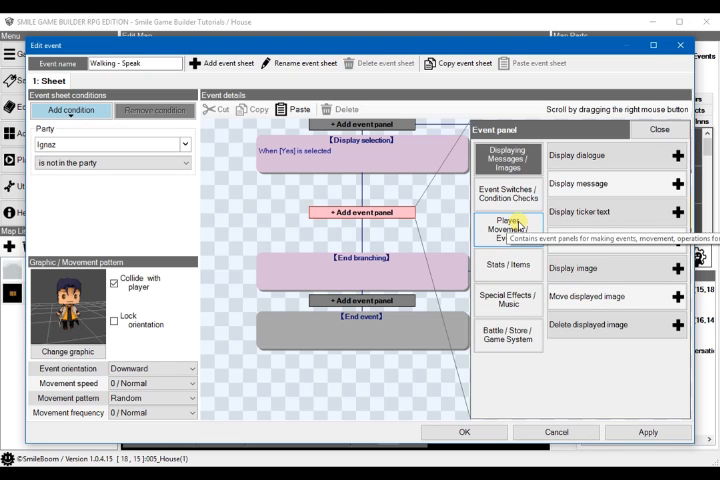
Step: Add a held-money check for 500 gold under the Yes answer
{"action": "left_click", "coordinate": [508, 193]}
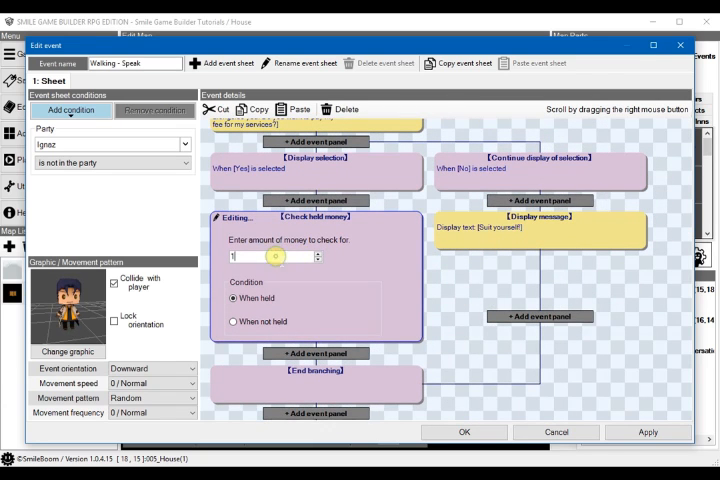
{"action": "type", "text": "15"}
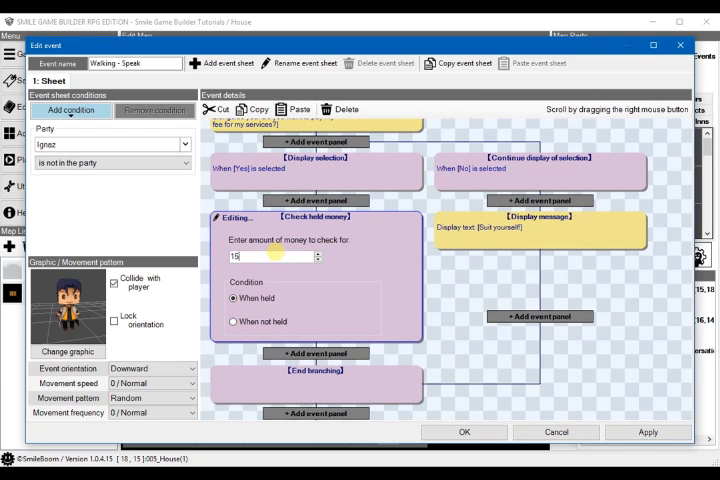
{"action": "type", "text": "500"}
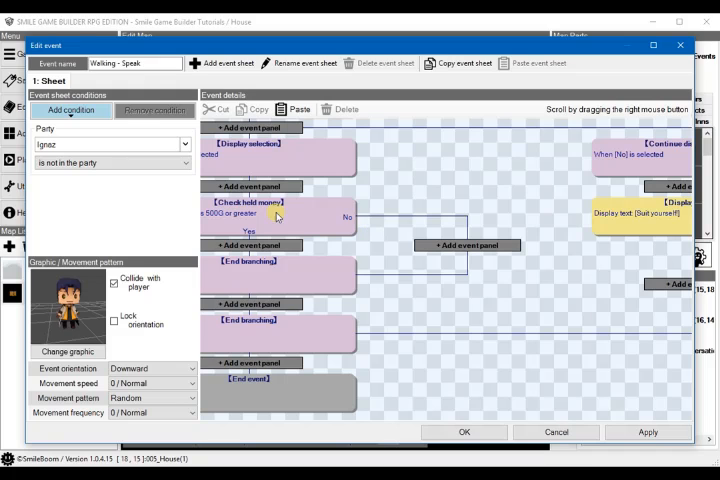
{"action": "mouse_move", "coordinate": [288, 220]}
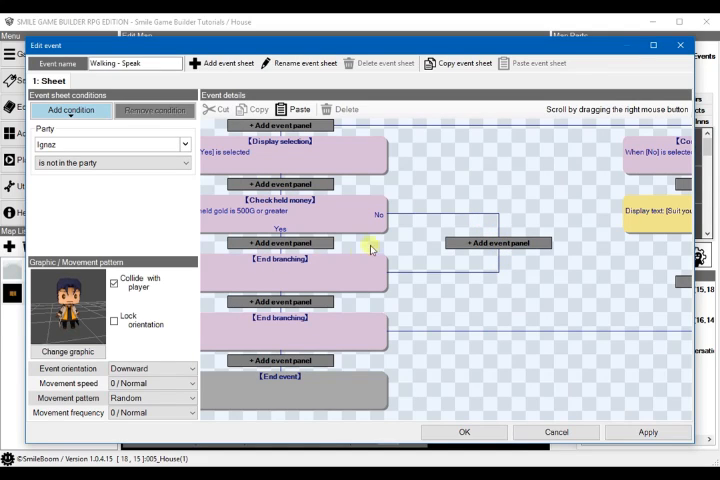
{"action": "mouse_move", "coordinate": [423, 233]}
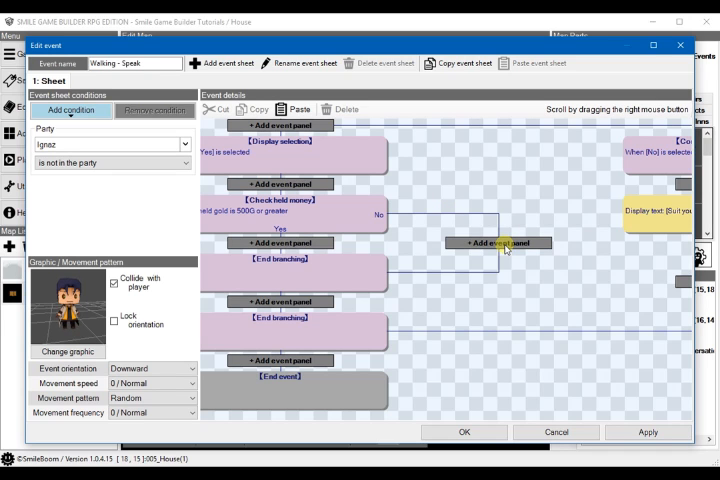
{"action": "mouse_move", "coordinate": [437, 218]}
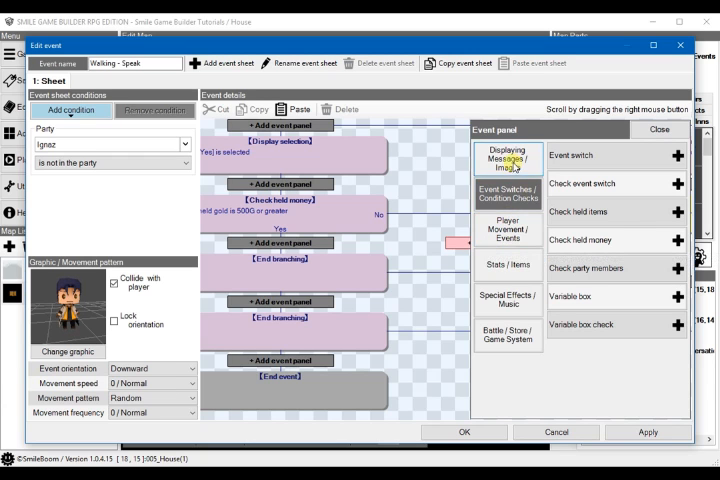
Step: Add a 'Sorry, but you don't have enough money… Come back if you want to hire me!' message
{"action": "left_click", "coordinate": [507, 157]}
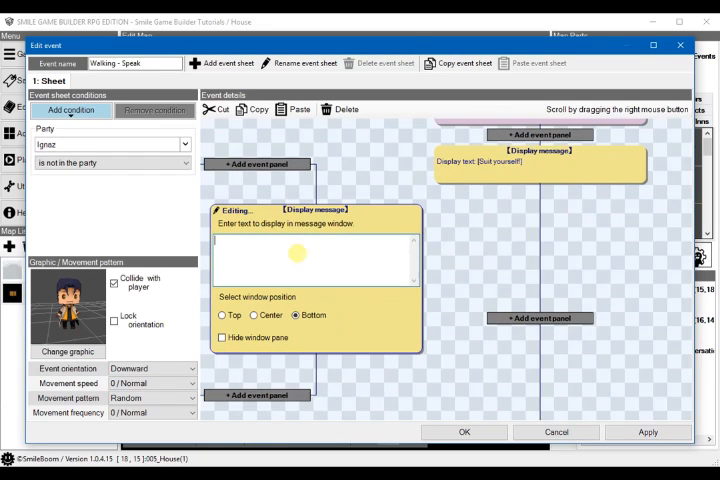
{"action": "type", "text": "Sor"}
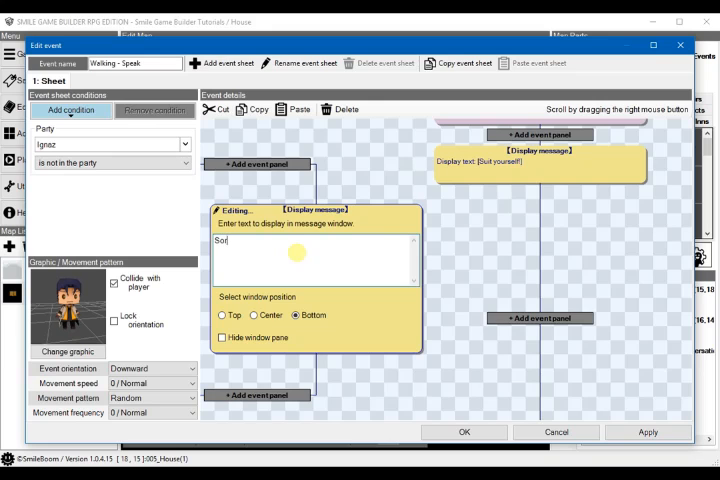
{"action": "type", "text": "ry,"}
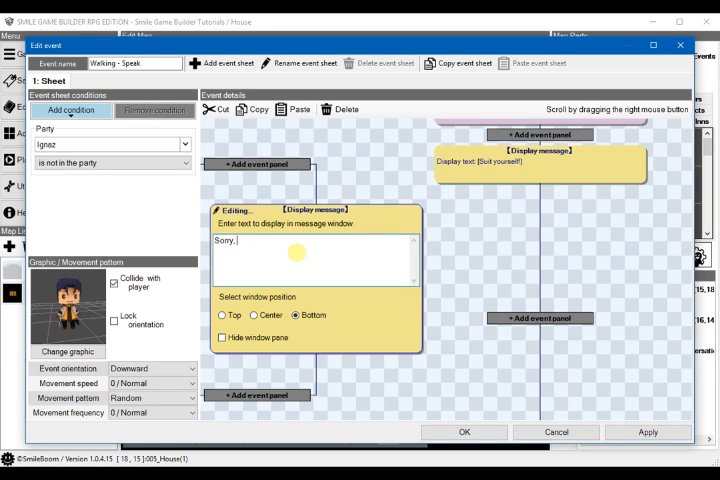
{"action": "type", "text": "but you don't have enough money."}
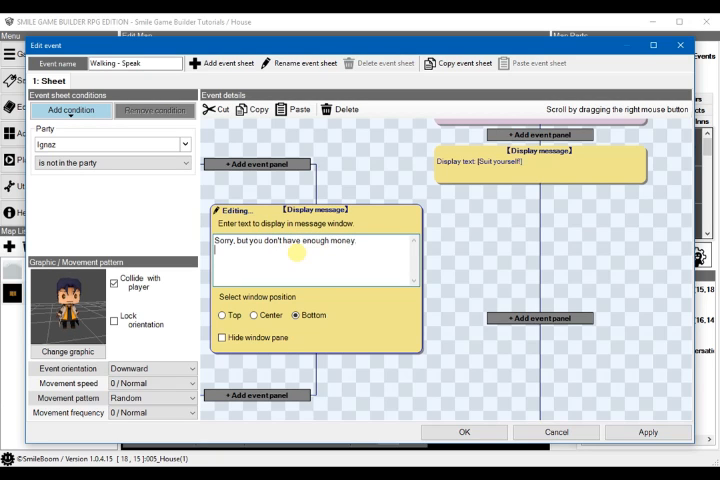
{"action": "type", "text": "Come back when you do."}
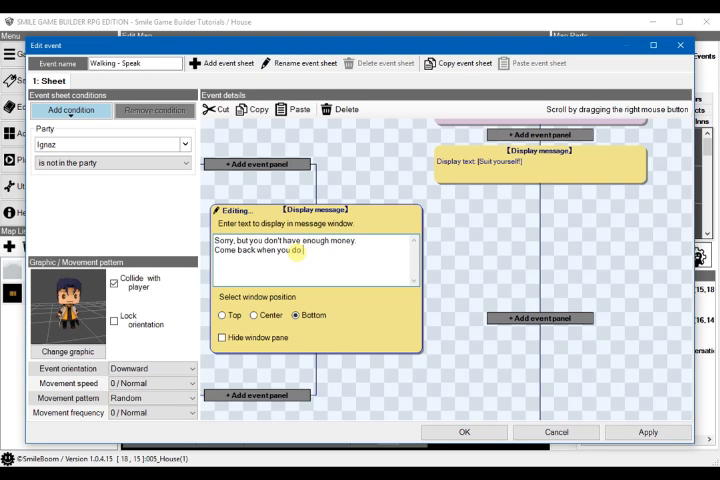
{"action": "type", "text": "if you want to"}
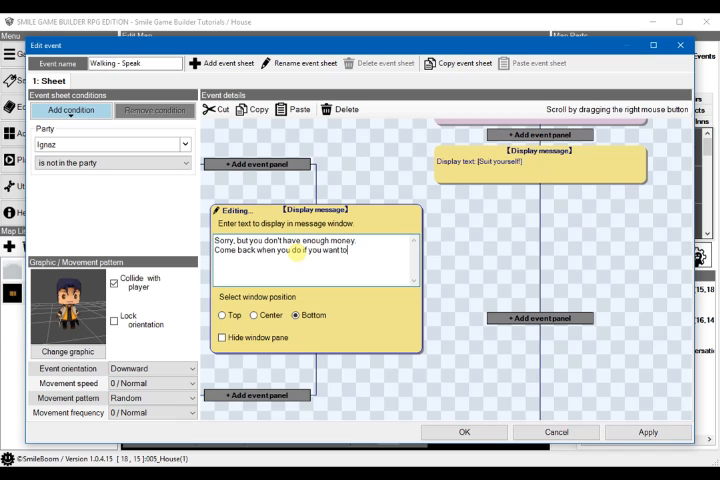
{"action": "type", "text": "hire me!"}
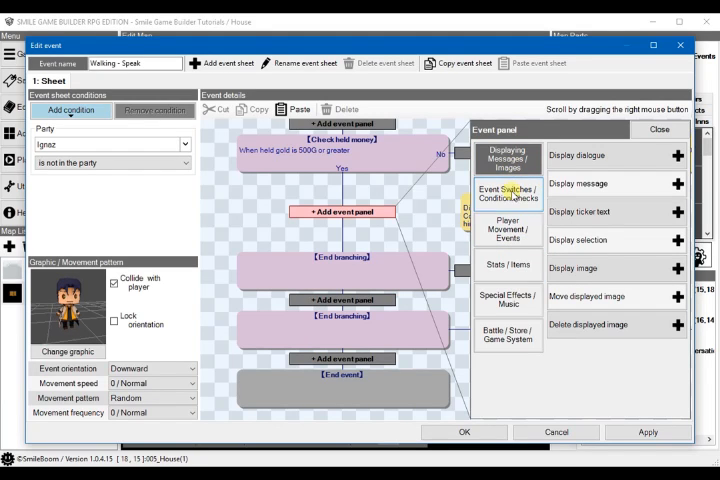
{"action": "mouse_move", "coordinate": [508, 192]}
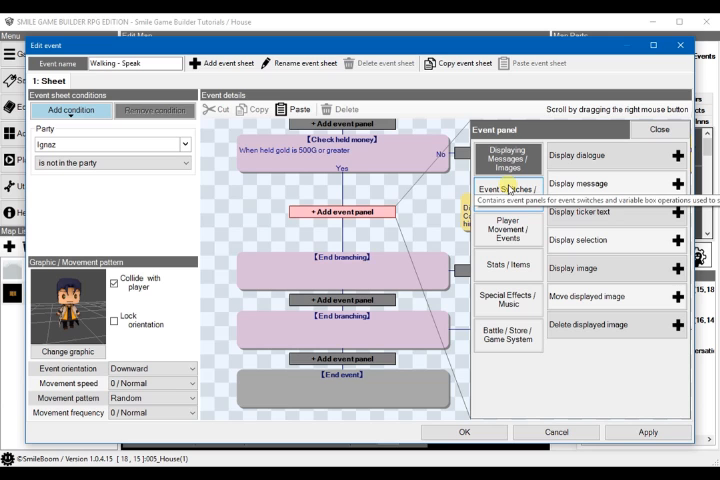
Step: Add a money panel under the Yes result that subtracts 500 gold
{"action": "left_click", "coordinate": [507, 265]}
{"action": "type", "text": "500"}
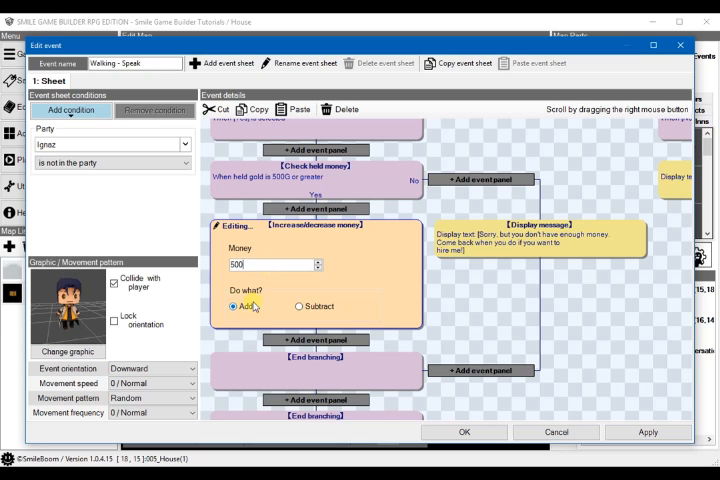
{"action": "left_click", "coordinate": [298, 306]}
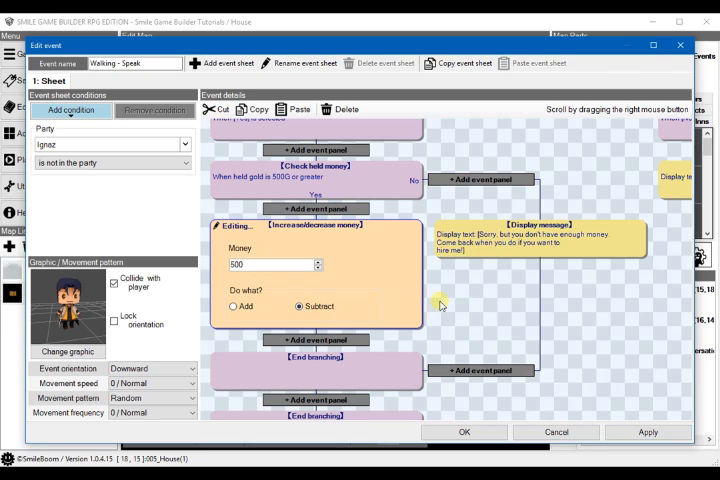
{"action": "scroll", "scroll_direction": "down", "scroll_amount": 3}
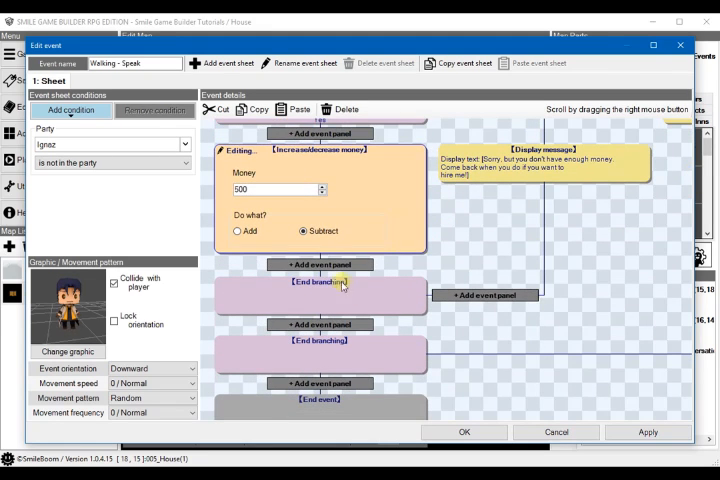
{"action": "left_click", "coordinate": [320, 264]}
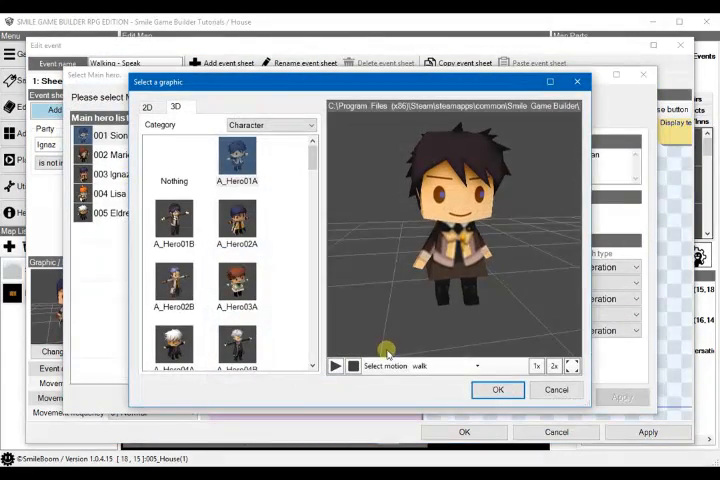
Step: Set the party panel to add Ignaz to the party and scroll to review it
{"action": "left_click", "coordinate": [498, 389]}
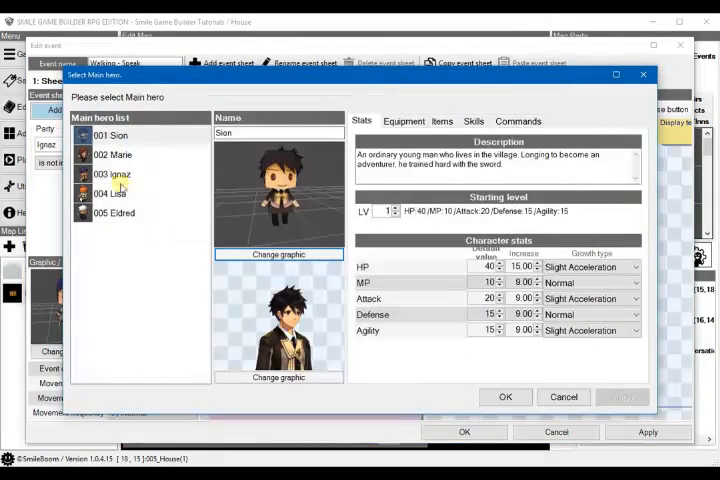
{"action": "left_click", "coordinate": [118, 174]}
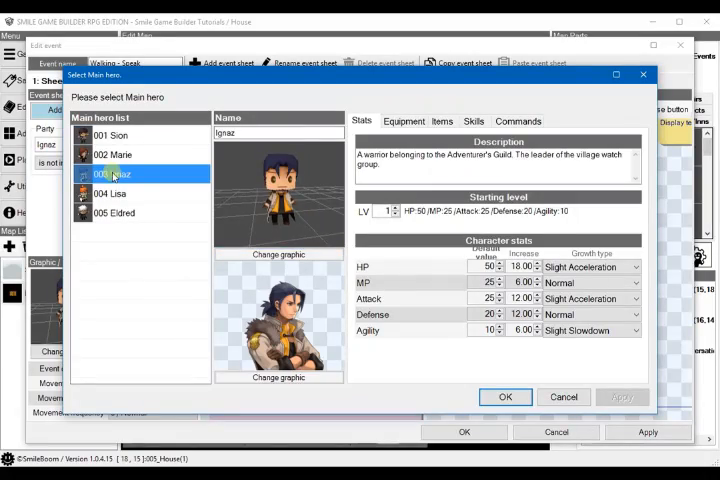
{"action": "left_click", "coordinate": [505, 397]}
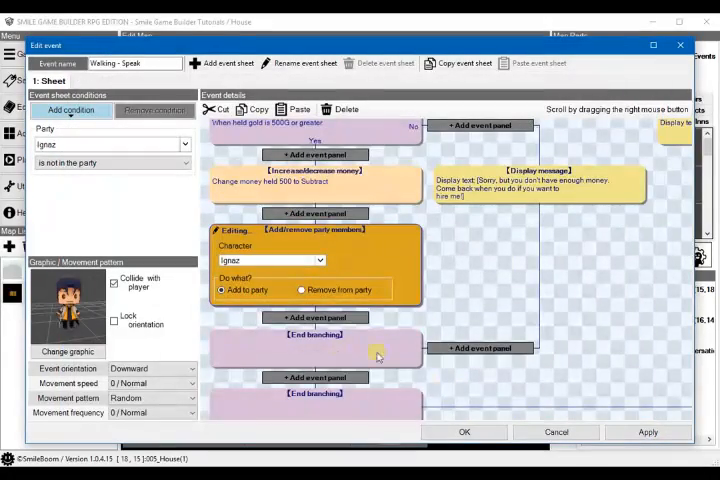
{"action": "scroll", "scroll_direction": "down", "scroll_amount": 3}
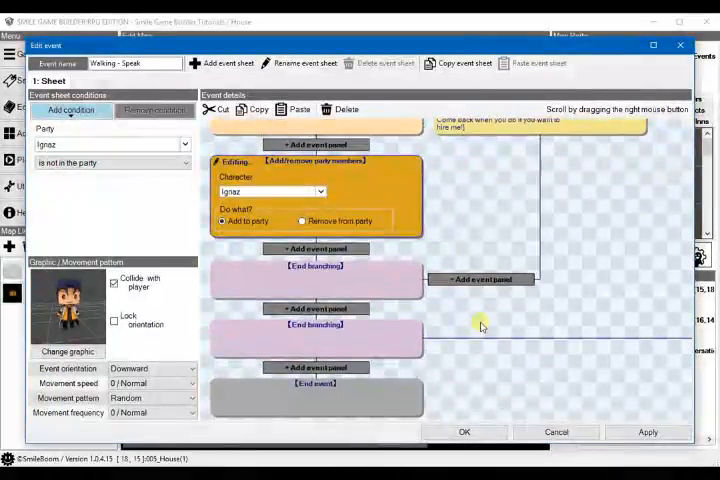
{"action": "mouse_move", "coordinate": [475, 290]}
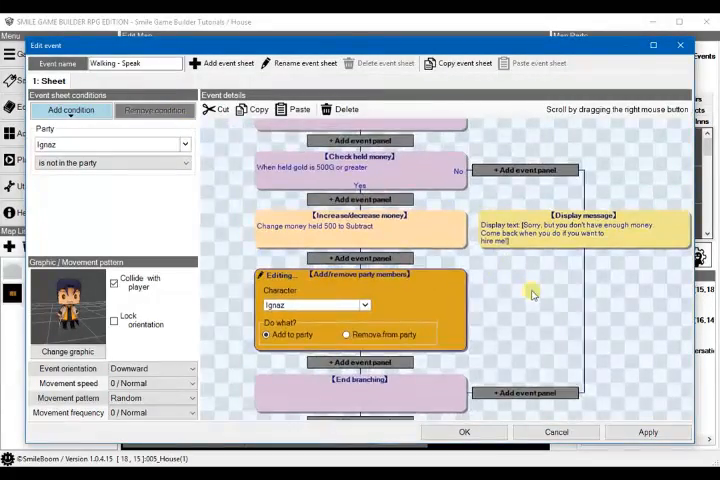
{"action": "scroll", "scroll_direction": "down", "scroll_amount": 3}
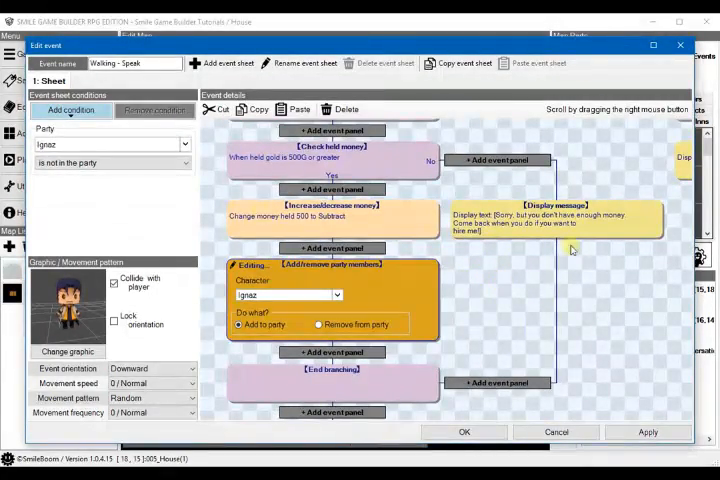
{"action": "mouse_move", "coordinate": [339, 227]}
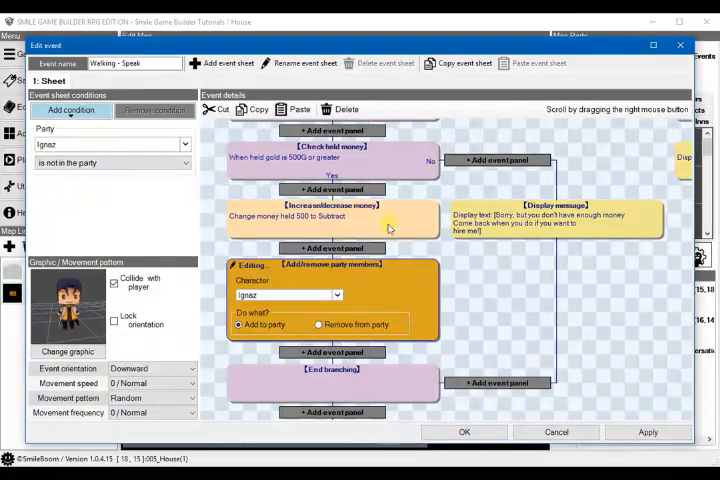
{"action": "mouse_move", "coordinate": [474, 296]}
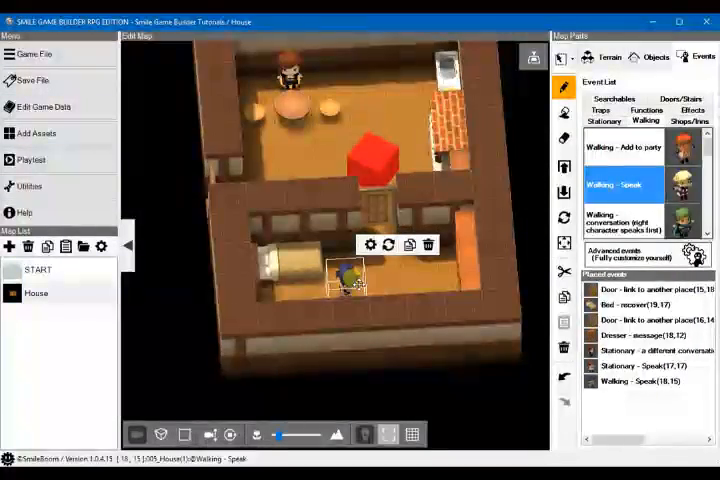
Step: Set Ignaz's walking event movement frequency to 1 / Great and confirm with OK
{"action": "double_click", "coordinate": [345, 272]}
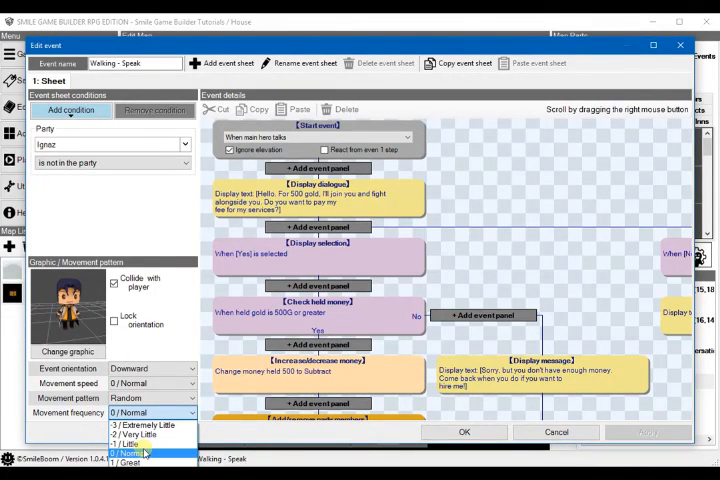
{"action": "left_click", "coordinate": [130, 467]}
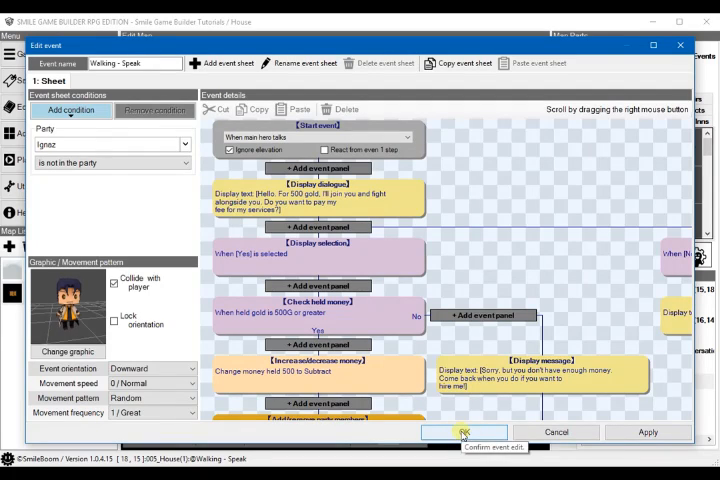
{"action": "left_click", "coordinate": [464, 432]}
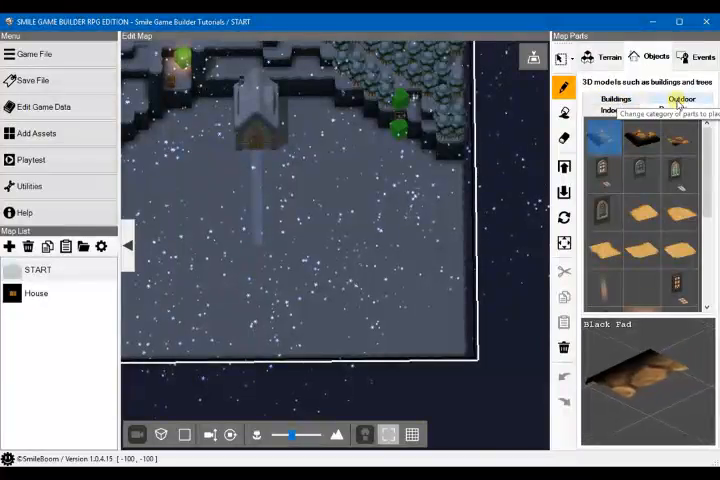
Step: Pick the Woodfence model from Outdoor objects and place two fence pieces on the snowfield
{"action": "left_click", "coordinate": [682, 99]}
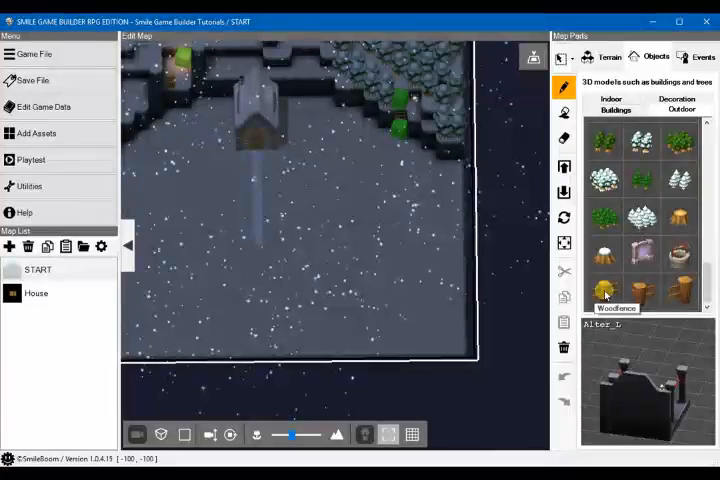
{"action": "left_click", "coordinate": [604, 290]}
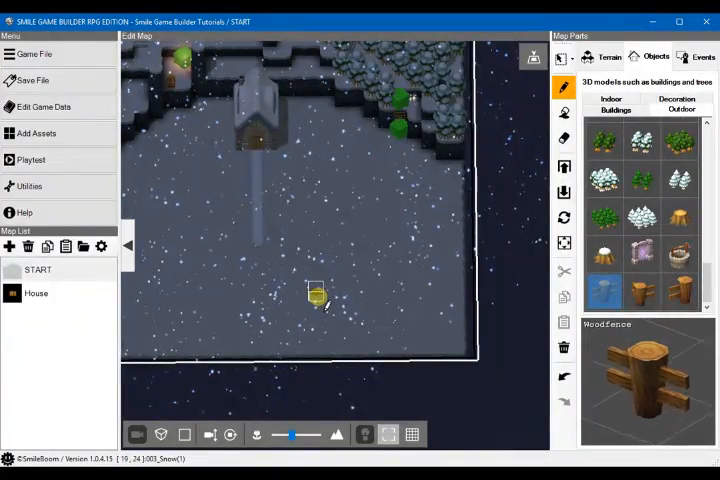
{"action": "left_click", "coordinate": [318, 295]}
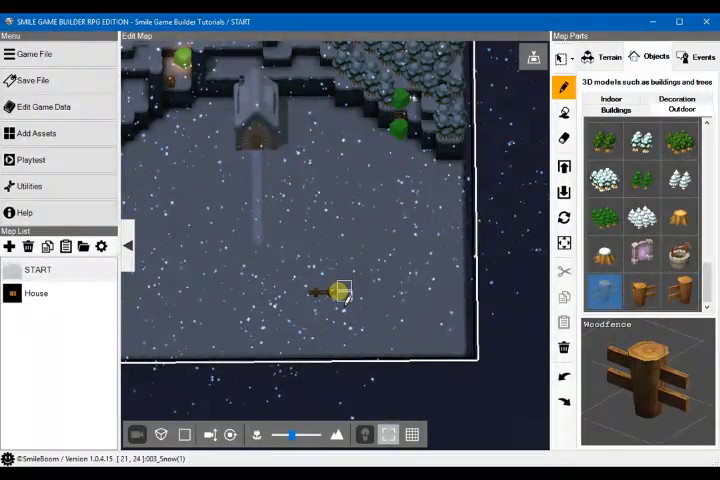
{"action": "left_click", "coordinate": [337, 291]}
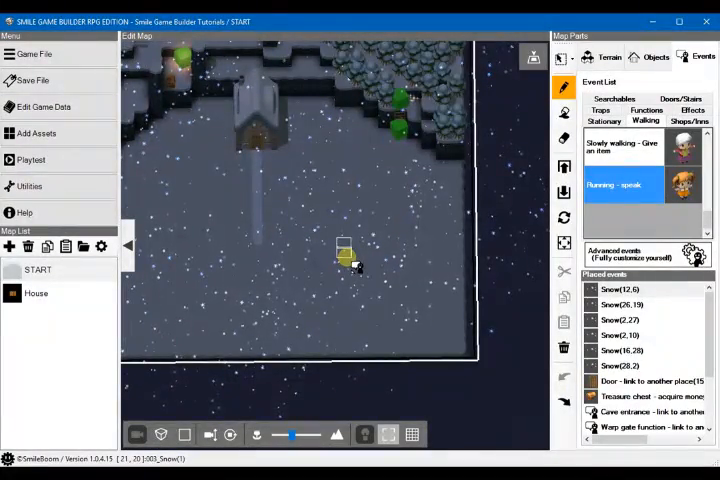
Step: Place a running-speak event on the snowfield using the E_Animal01A chicken with wait motion
{"action": "double_click", "coordinate": [619, 184]}
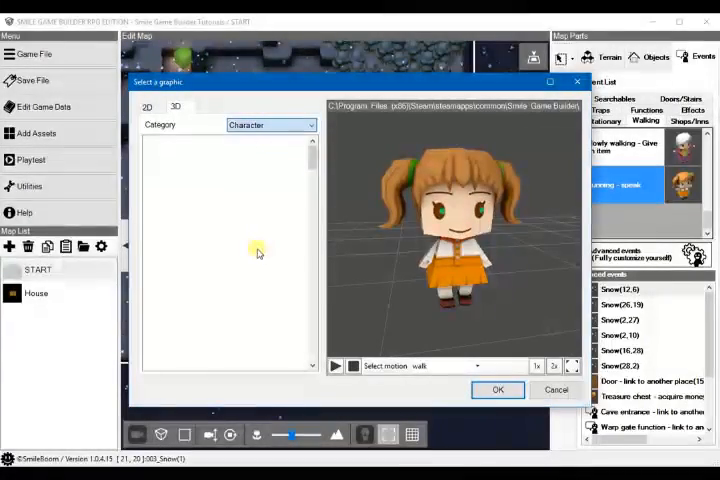
{"action": "left_click", "coordinate": [175, 106]}
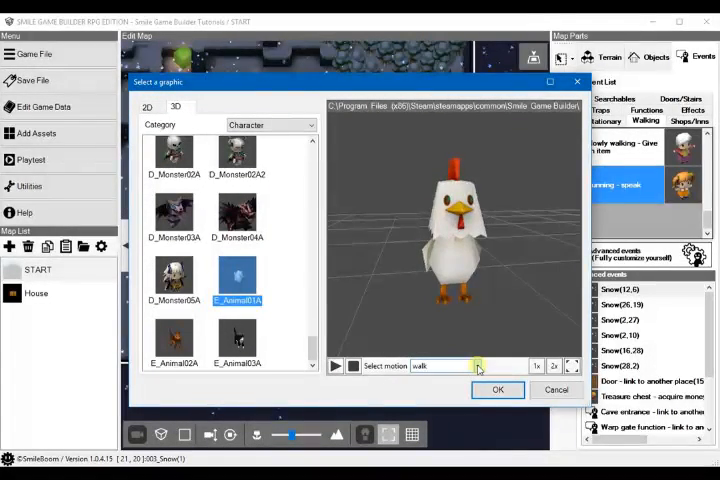
{"action": "left_click", "coordinate": [475, 365]}
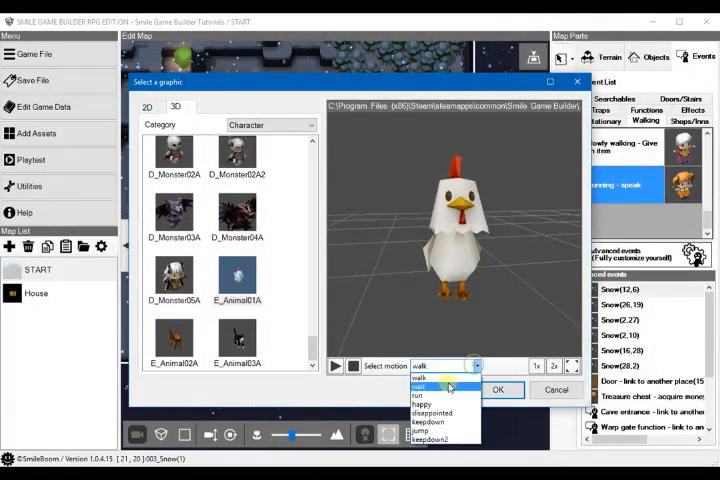
{"action": "left_click", "coordinate": [418, 393]}
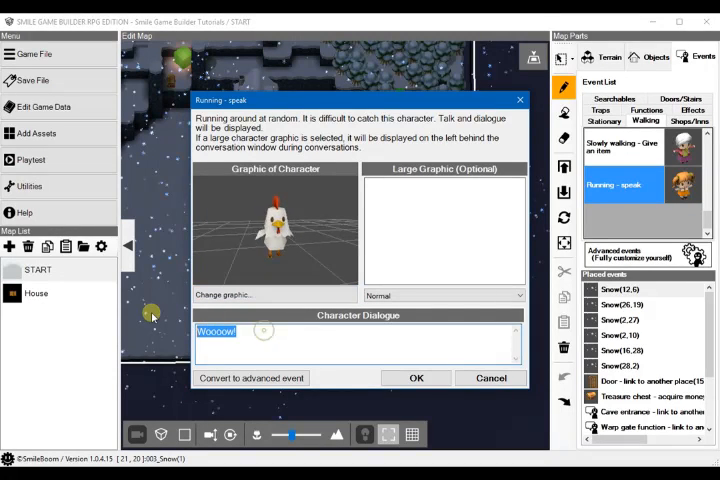
Step: Set the chicken's line to "Cluck! The chicken laid an egg!" and convert to advanced event
{"action": "type", "text": "Cluck!"}
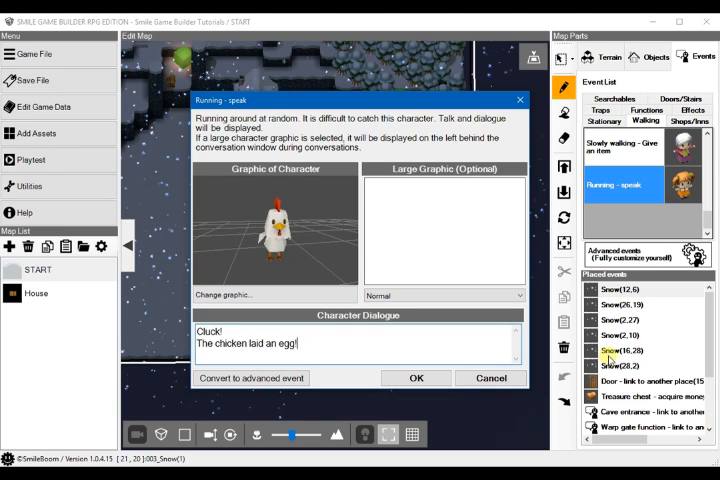
{"action": "left_click", "coordinate": [250, 377]}
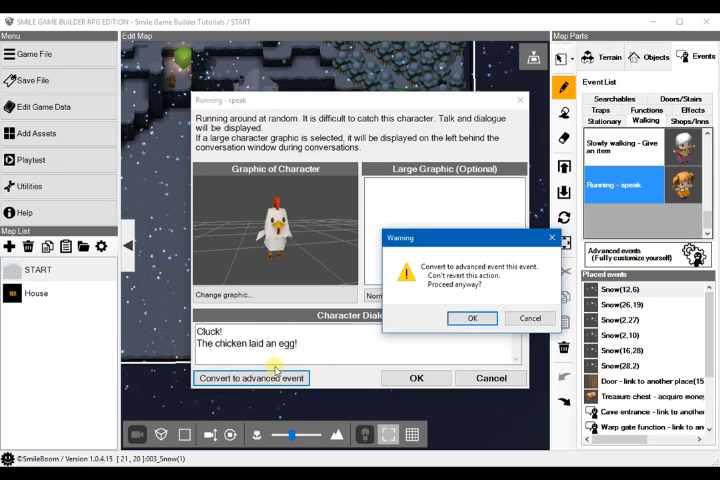
{"action": "left_click", "coordinate": [472, 318]}
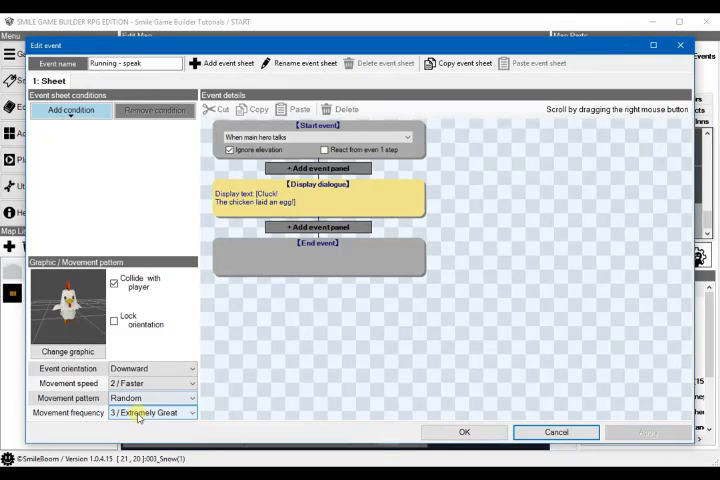
{"action": "mouse_move", "coordinate": [152, 413]}
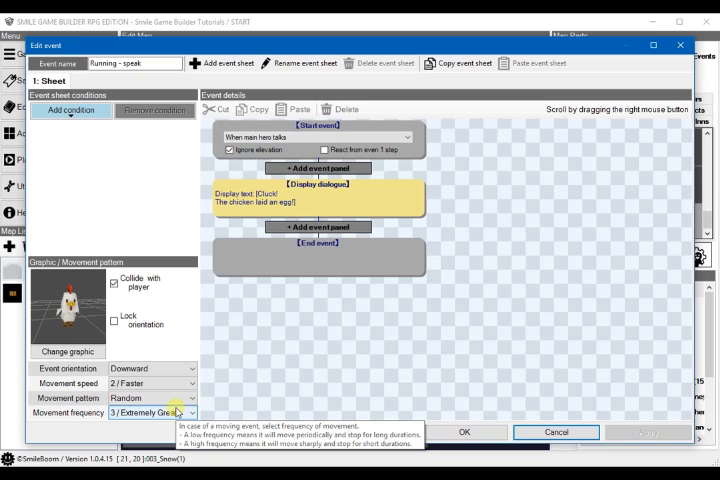
{"action": "mouse_move", "coordinate": [175, 397]}
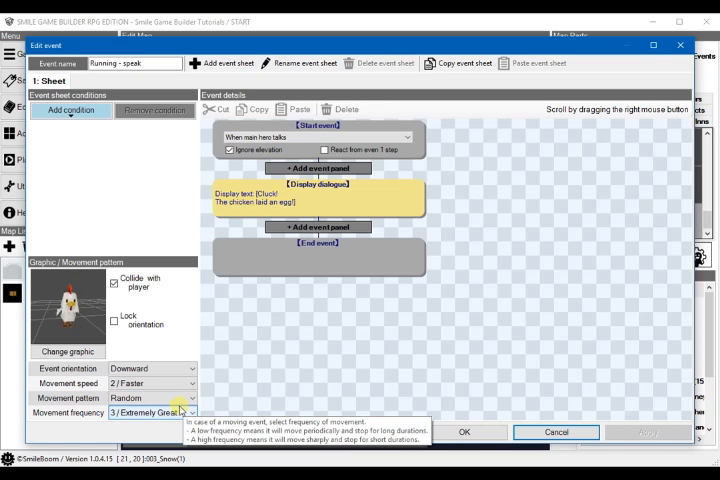
{"action": "mouse_move", "coordinate": [150, 397]}
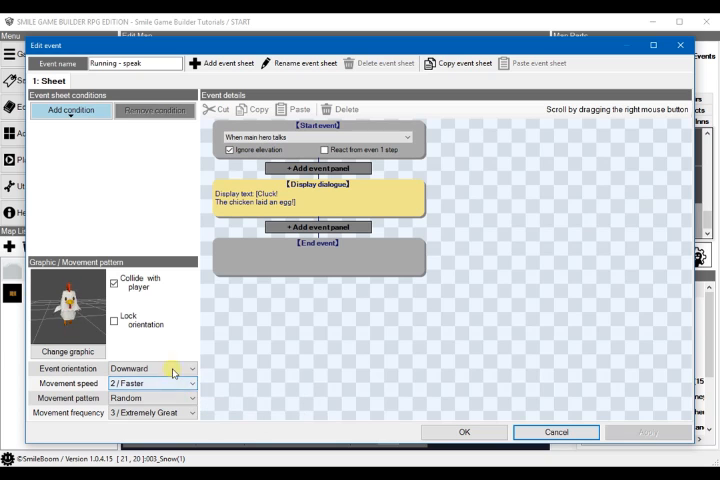
{"action": "mouse_move", "coordinate": [35, 290]}
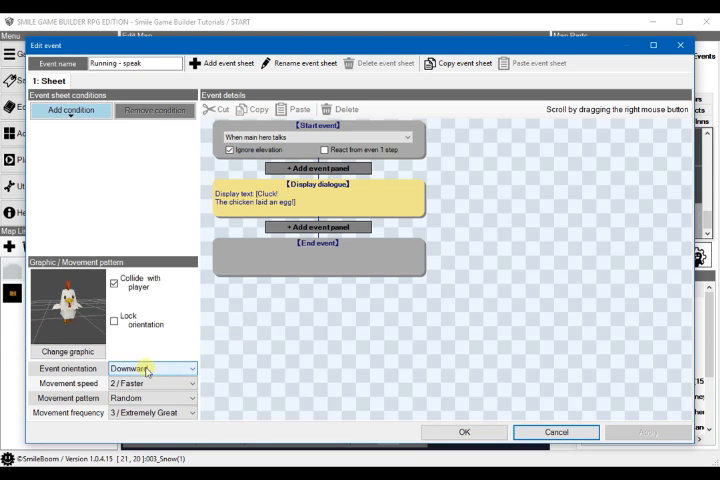
Step: Set the chicken's movement pattern to Run away
{"action": "left_click", "coordinate": [152, 397]}
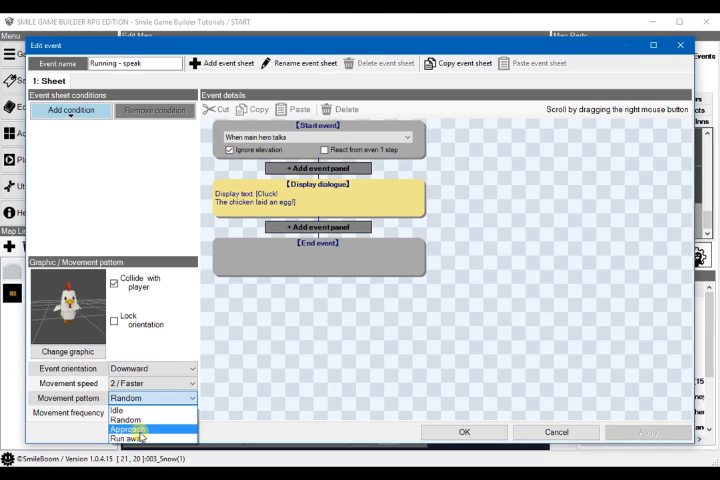
{"action": "mouse_move", "coordinate": [140, 438]}
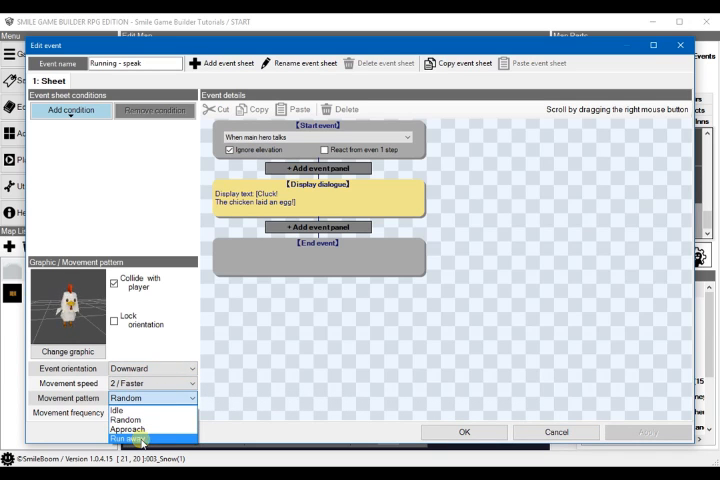
{"action": "left_click", "coordinate": [132, 438]}
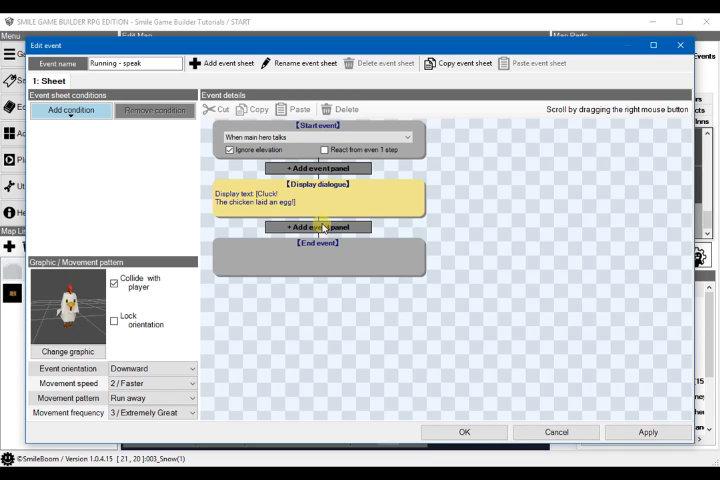
Step: Add an event panel after the dialogue and show the Stats / Items category
{"action": "left_click", "coordinate": [317, 226]}
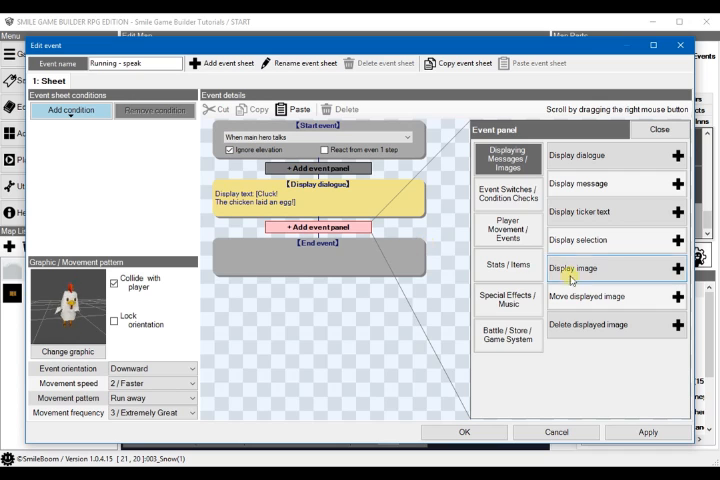
{"action": "mouse_move", "coordinate": [508, 228]}
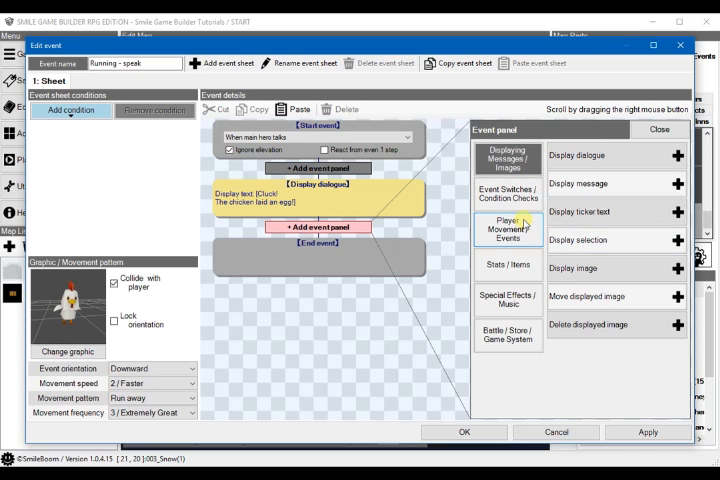
{"action": "mouse_move", "coordinate": [518, 266]}
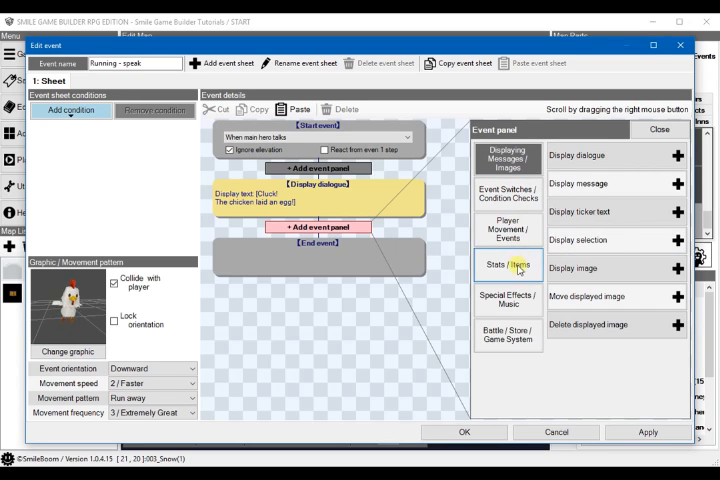
{"action": "left_click", "coordinate": [509, 265]}
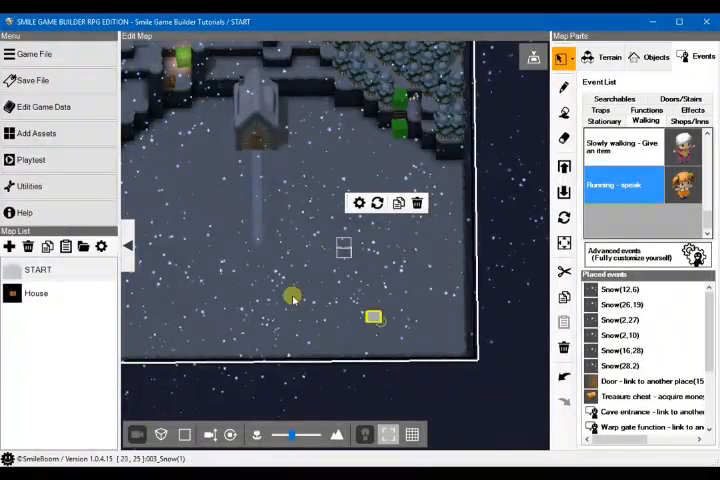
Step: Make the snowy tile right of the house the player's start point
{"action": "right_click", "coordinate": [190, 221]}
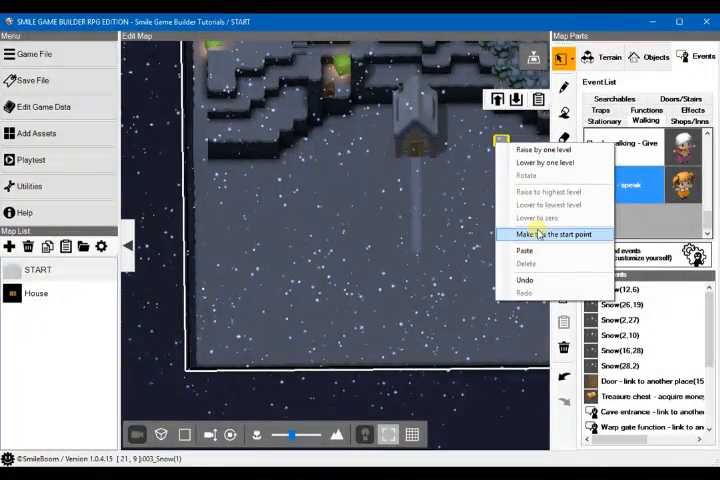
{"action": "left_click", "coordinate": [550, 234]}
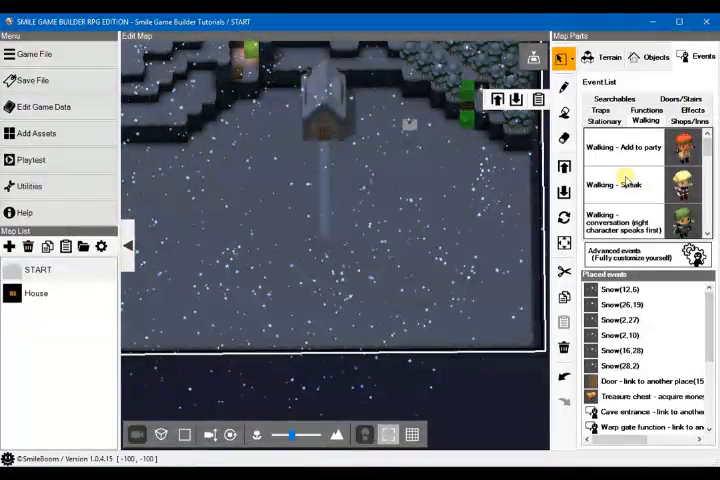
Step: Scroll the Walking event list to find the item-dependent conversation preset
{"action": "scroll", "scroll_direction": "down", "scroll_amount": 3}
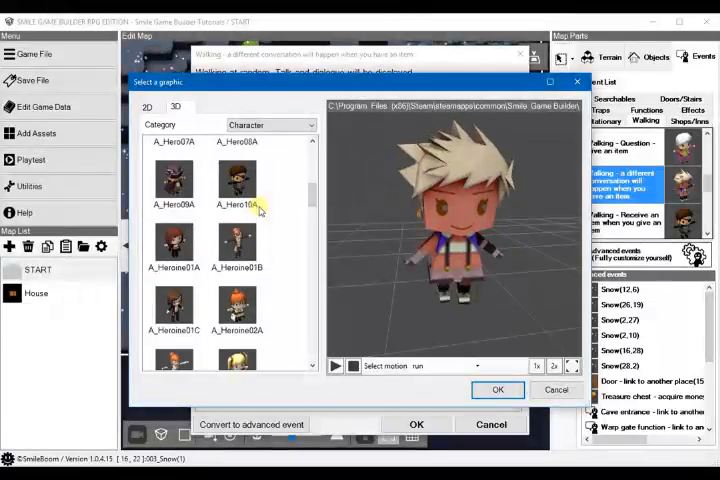
Step: Choose the A_Heroine02A character model and set its preview motion
{"action": "scroll", "scroll_direction": "down", "scroll_amount": 3}
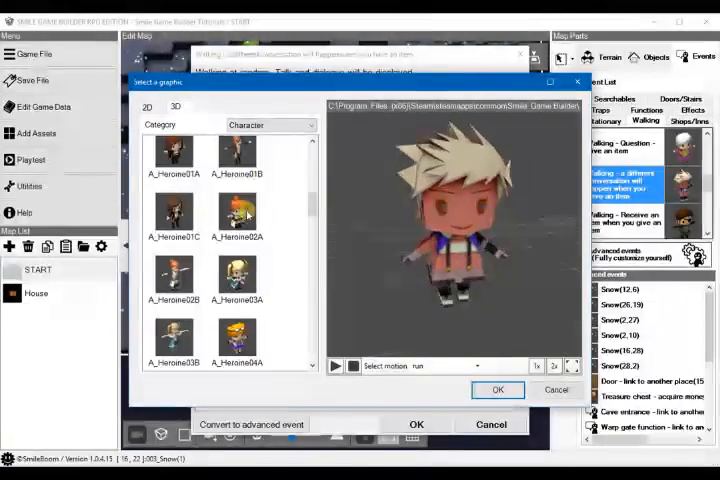
{"action": "left_click", "coordinate": [237, 210]}
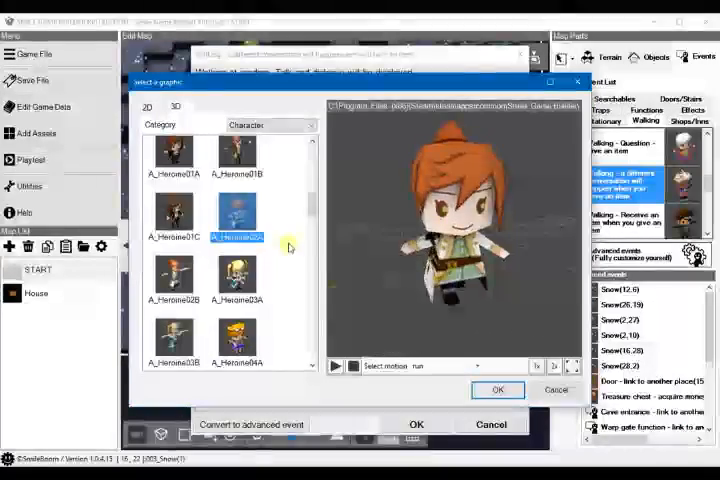
{"action": "left_click", "coordinate": [476, 365]}
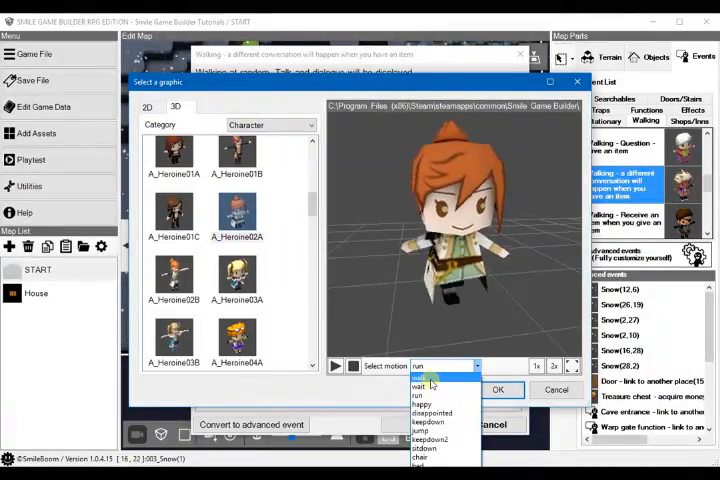
{"action": "left_click", "coordinate": [419, 387]}
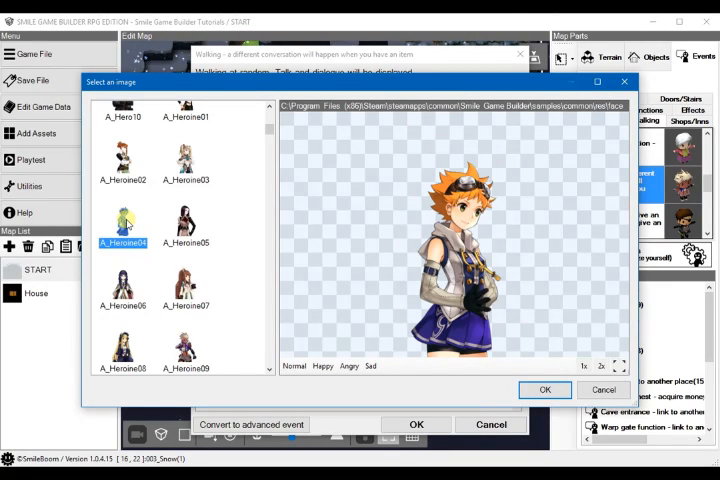
Step: Set the event's Large Graphic to the A_Heroine02 portrait
{"action": "left_click", "coordinate": [123, 179]}
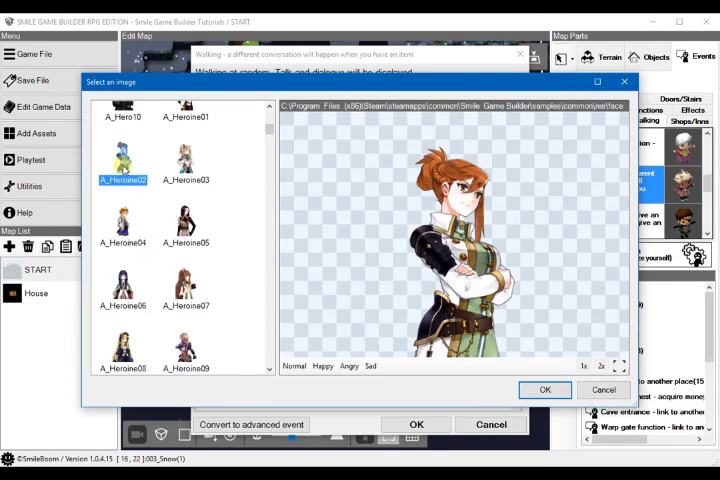
{"action": "left_click", "coordinate": [371, 366]}
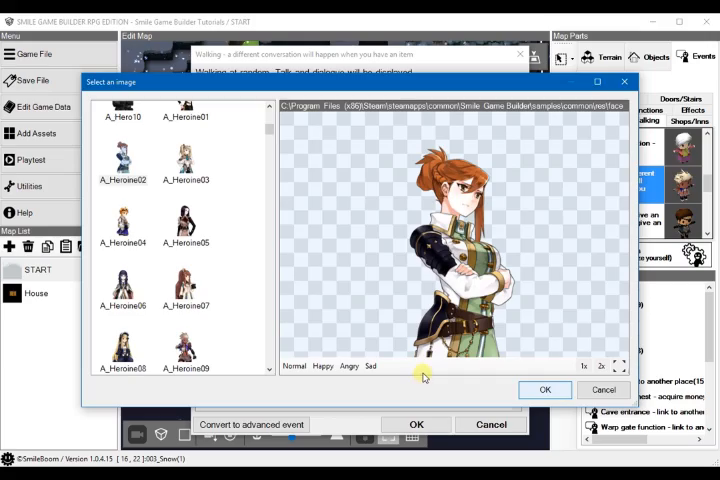
{"action": "left_click", "coordinate": [544, 389]}
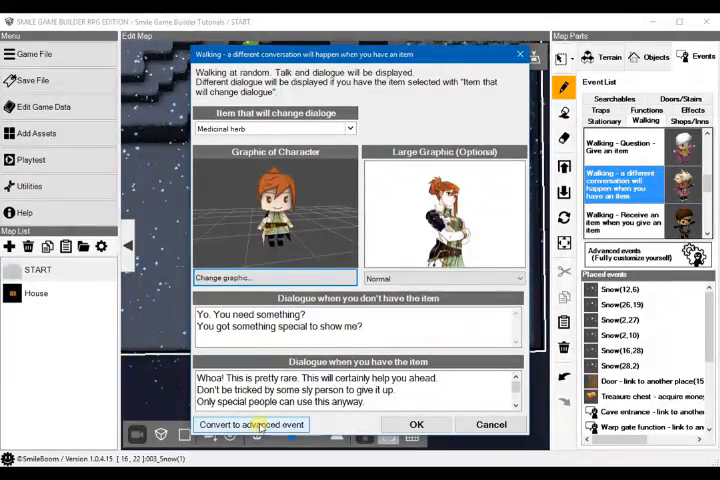
Step: Convert the walker to an advanced event and set movement frequency to 1 / Great
{"action": "left_click", "coordinate": [251, 424]}
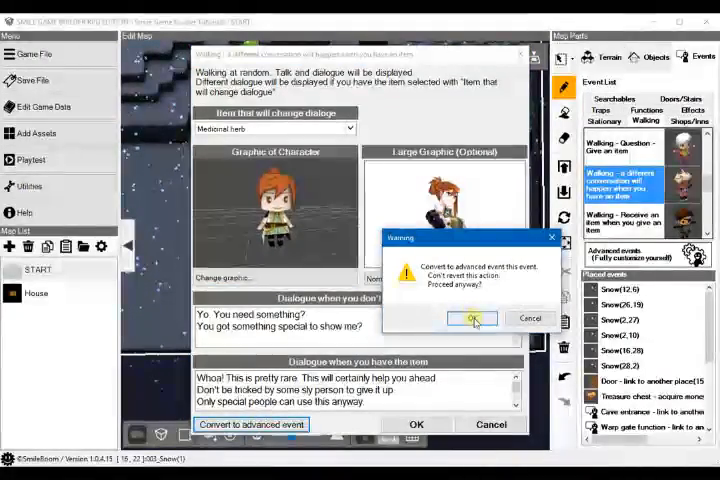
{"action": "left_click", "coordinate": [474, 318]}
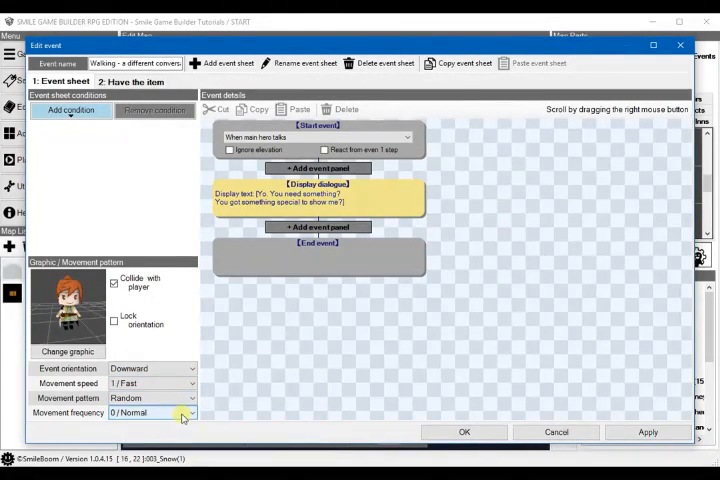
{"action": "left_click", "coordinate": [150, 412]}
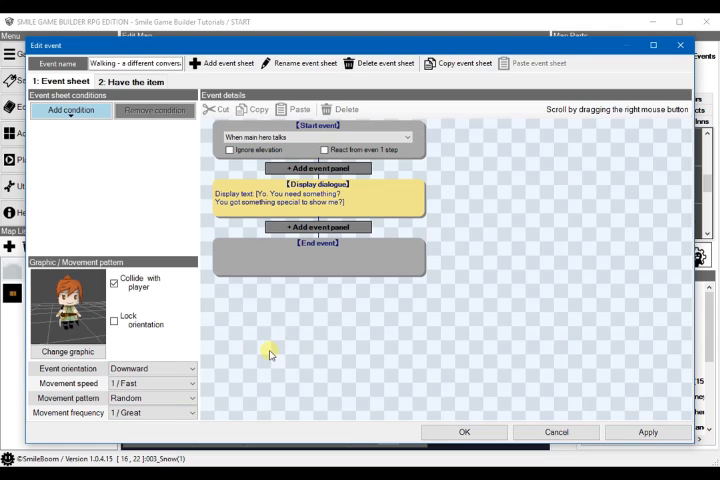
{"action": "mouse_move", "coordinate": [280, 333]}
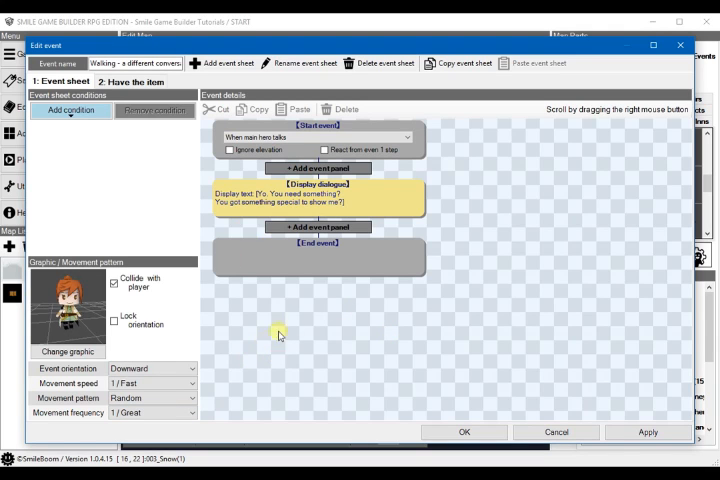
{"action": "mouse_move", "coordinate": [282, 327]}
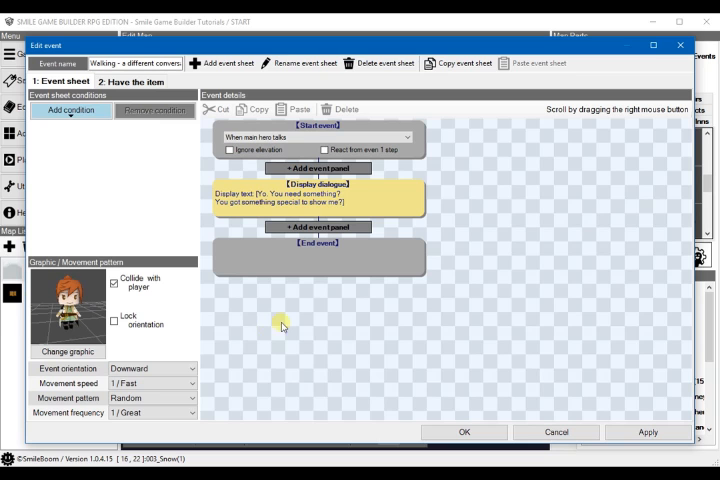
Step: Replace the dialogue with "OMG… I can't… chickens! They're… Will you…" help-request lines
{"action": "double_click", "coordinate": [318, 188]}
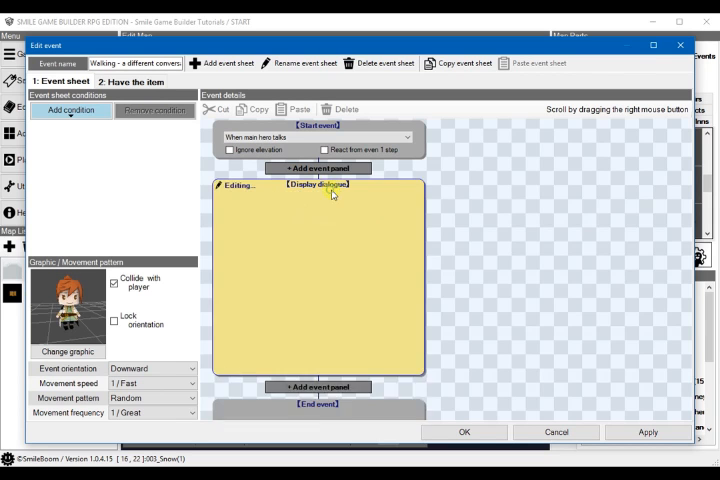
{"action": "double_click", "coordinate": [318, 184]}
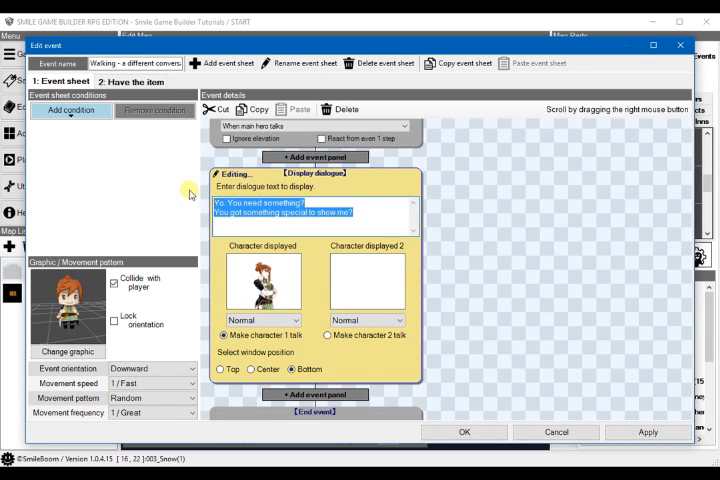
{"action": "type", "text": "OMG!"}
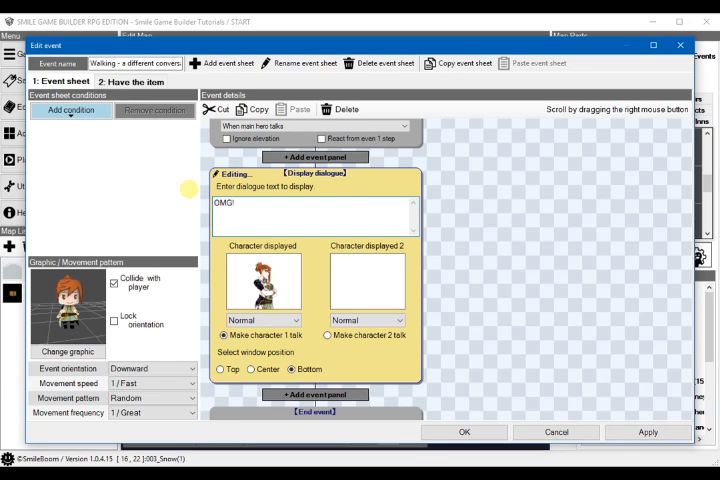
{"action": "type", "text": "I can't catch these c"}
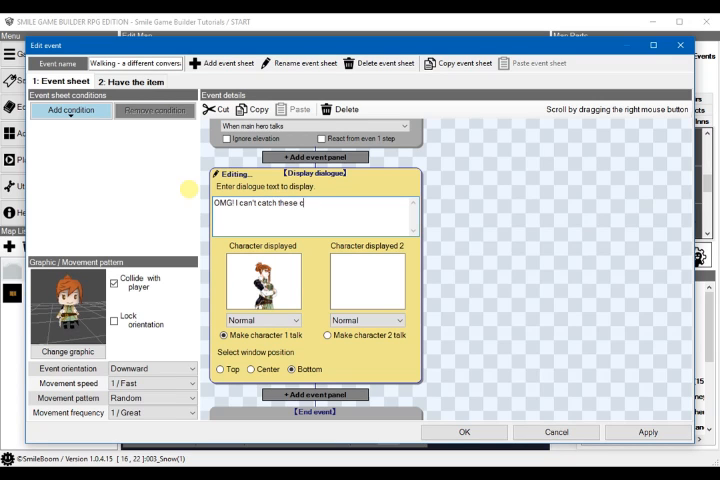
{"action": "type", "text": "hickens!"}
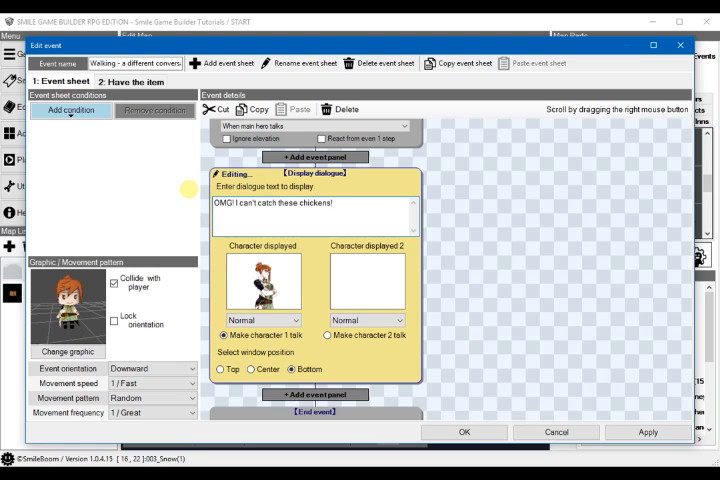
{"action": "type", "text": "They're too fast!"}
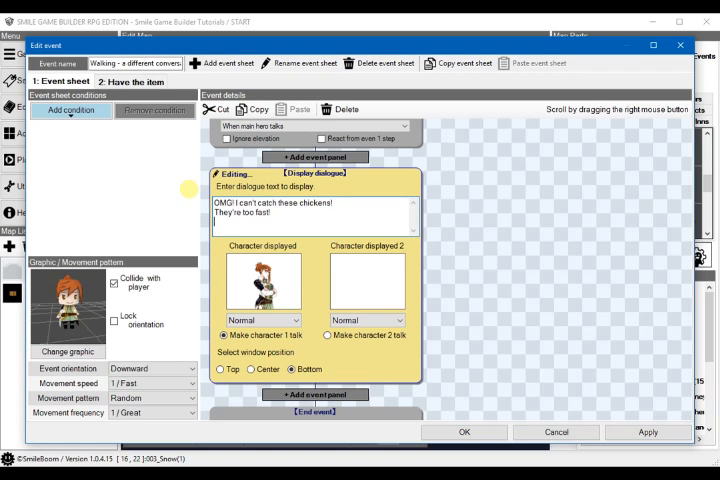
{"action": "type", "text": "Will you please help me?"}
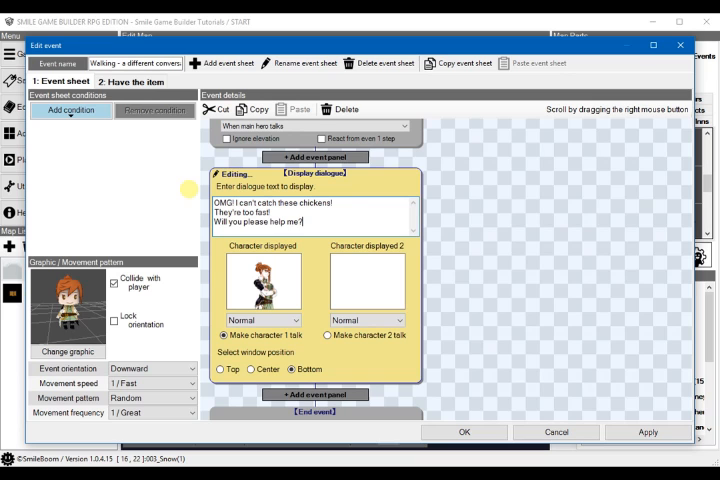
{"action": "mouse_move", "coordinate": [395, 385]}
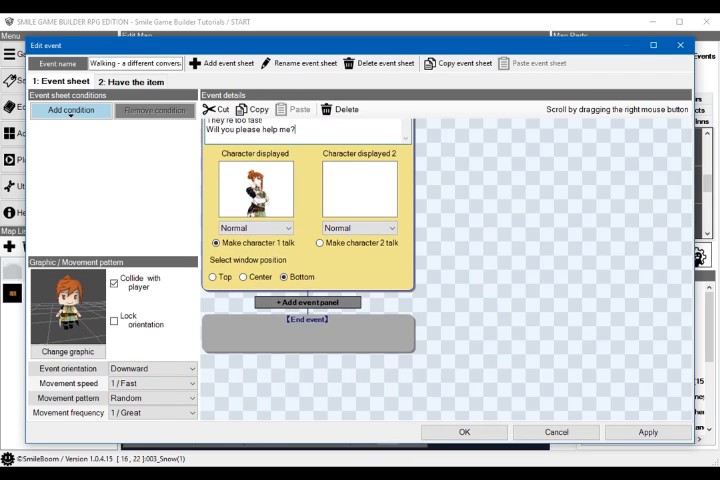
Step: Browse event panels for the No branch, then close the list without adding any
{"action": "left_click", "coordinate": [308, 302]}
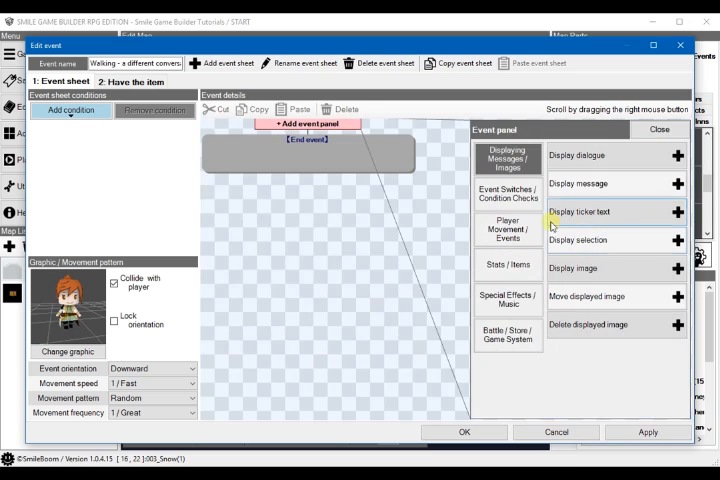
{"action": "mouse_move", "coordinate": [508, 155]}
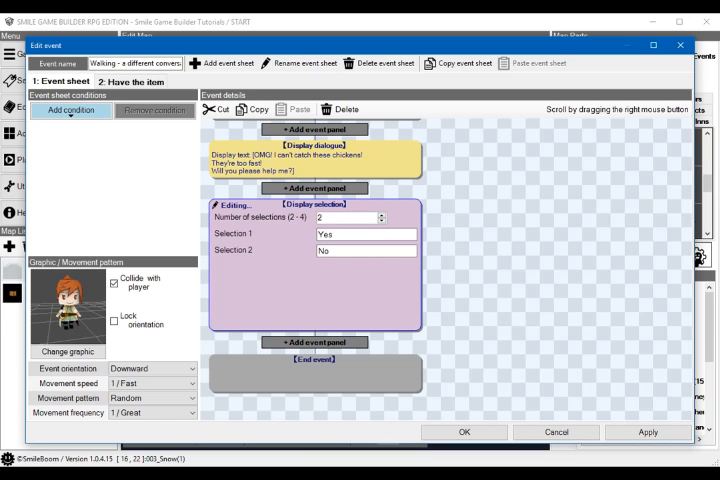
{"action": "left_click", "coordinate": [315, 188]}
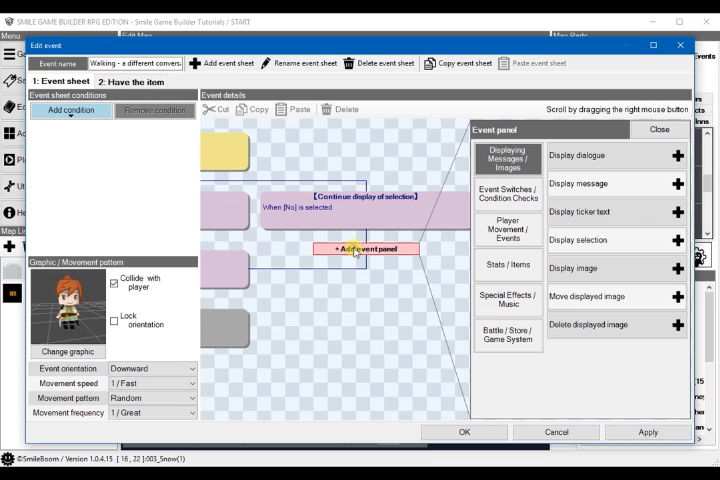
{"action": "mouse_move", "coordinate": [553, 170]}
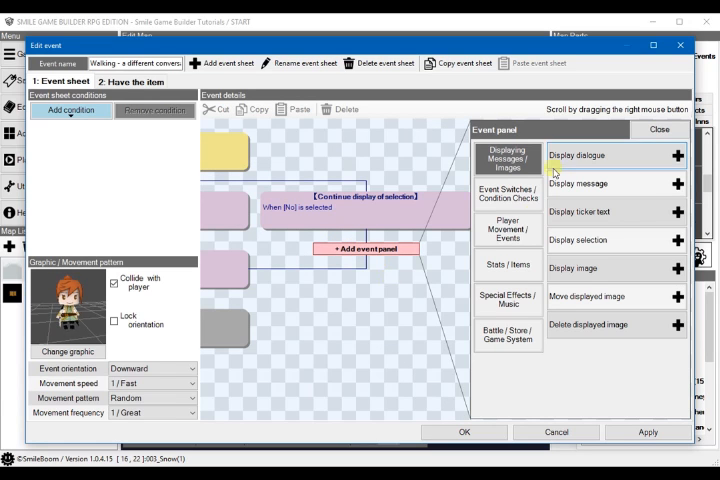
{"action": "mouse_move", "coordinate": [570, 190]}
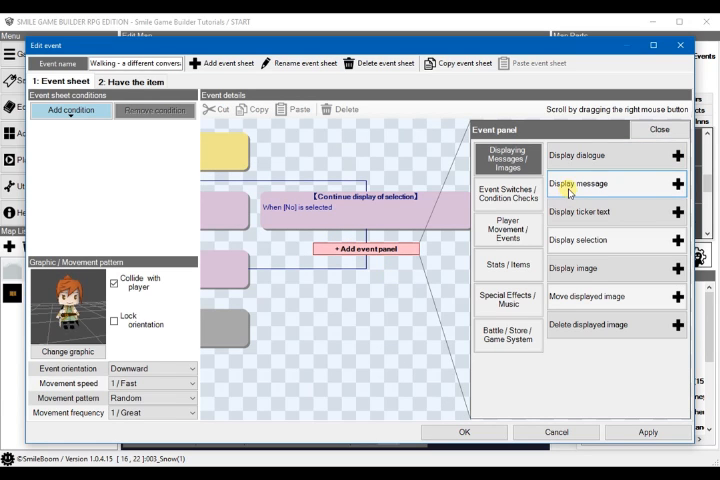
{"action": "left_click", "coordinate": [580, 184]}
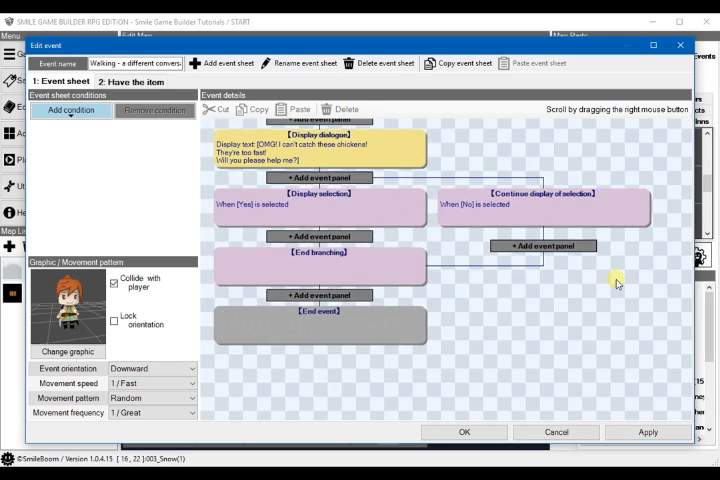
Step: Add an Angry 'MEANIE!' reply under No and give the help request a Sad expression
{"action": "double_click", "coordinate": [320, 145]}
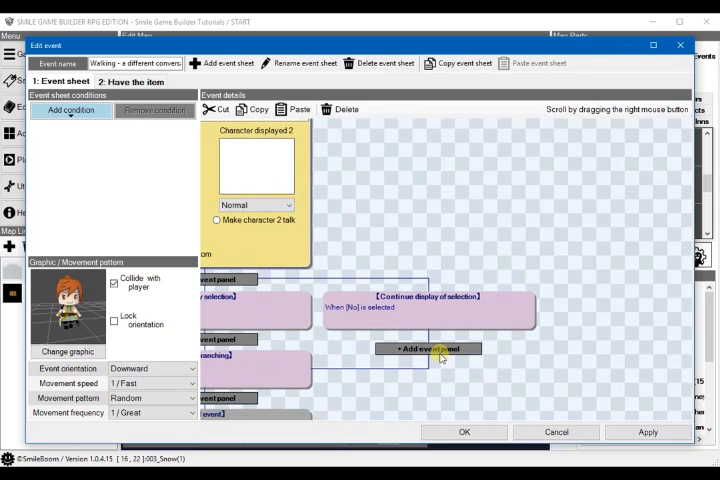
{"action": "left_click", "coordinate": [430, 348]}
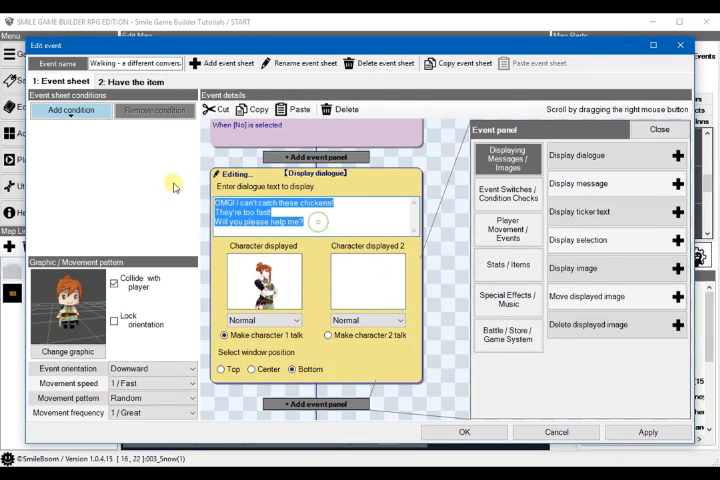
{"action": "type", "text": "M"}
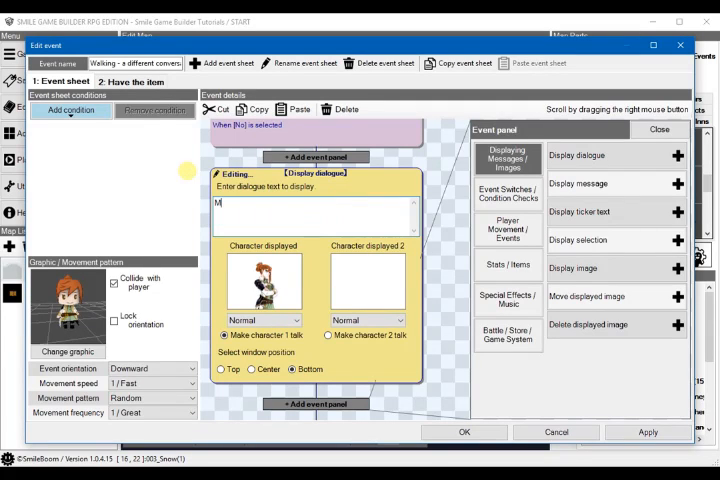
{"action": "type", "text": "EAN"}
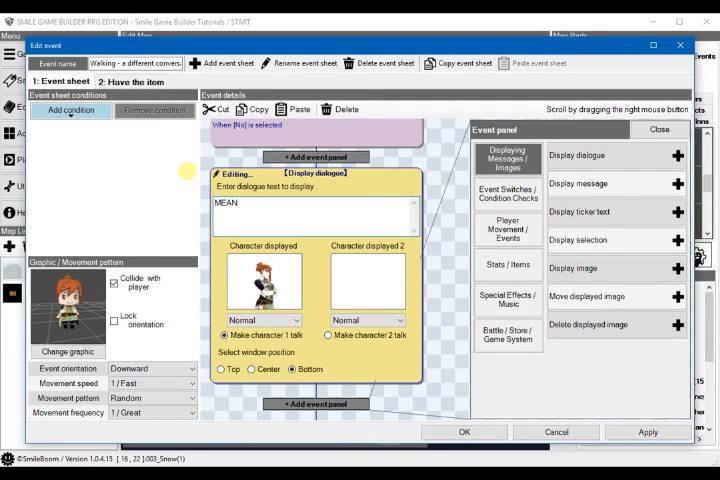
{"action": "type", "text": "IE!"}
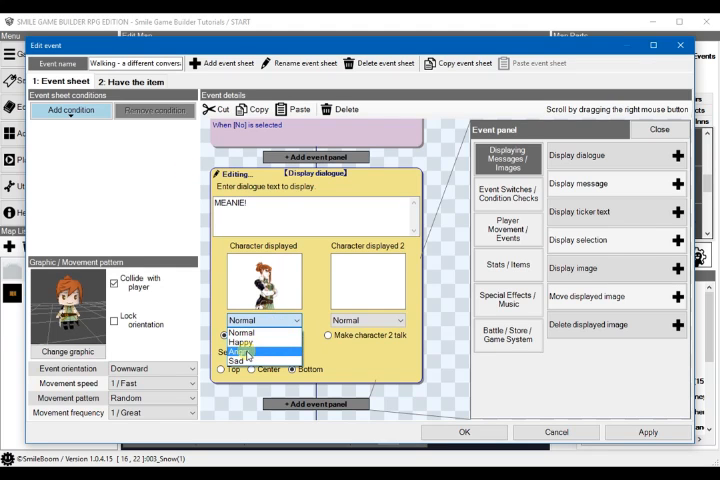
{"action": "left_click", "coordinate": [244, 349]}
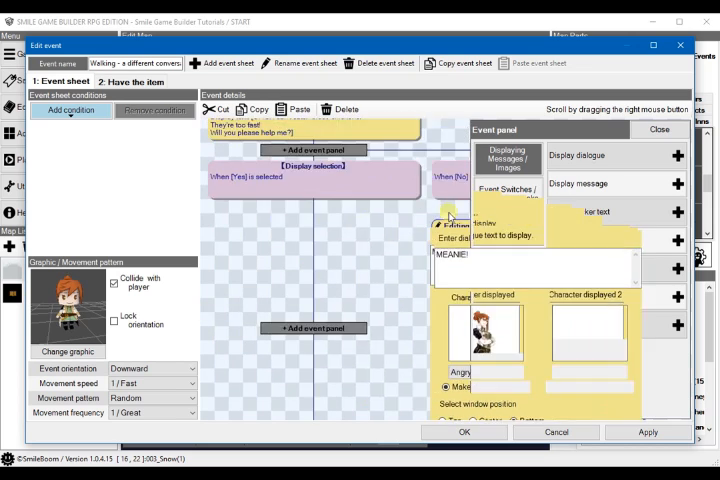
{"action": "left_click", "coordinate": [658, 129]}
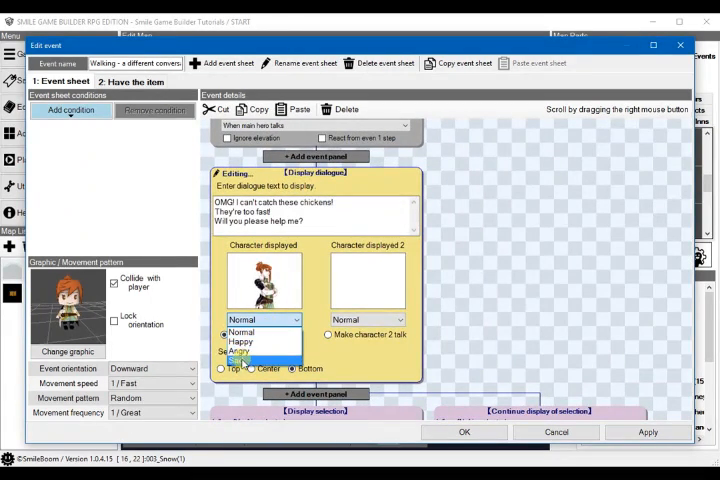
{"action": "left_click", "coordinate": [240, 347]}
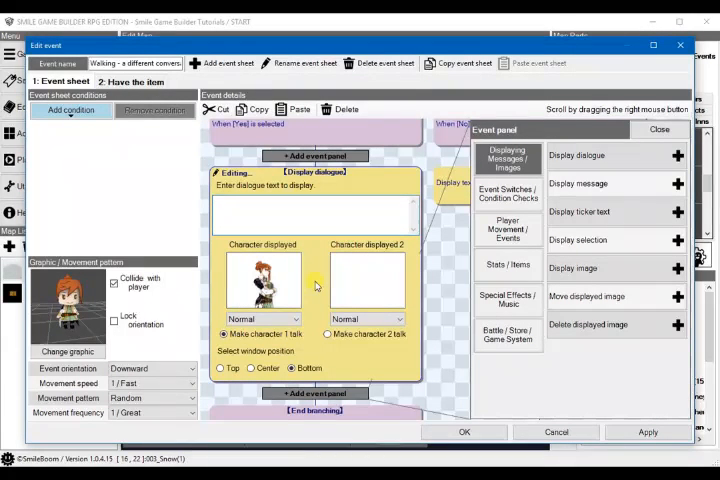
Step: Give the Yes branch a 'THANK YOU!' reply with a Happy expression
{"action": "type", "text": "THANK YOU! :D"}
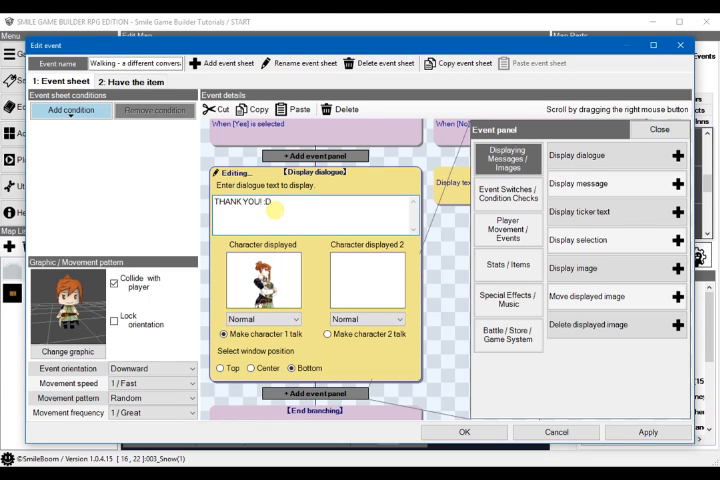
{"action": "left_click", "coordinate": [263, 319]}
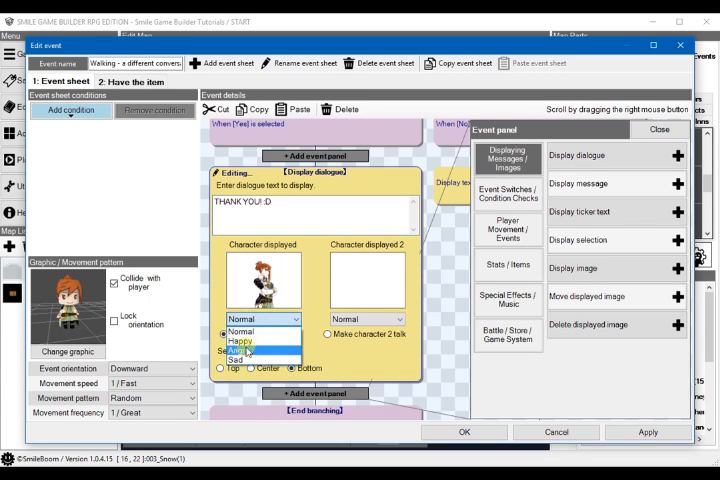
{"action": "left_click", "coordinate": [242, 341]}
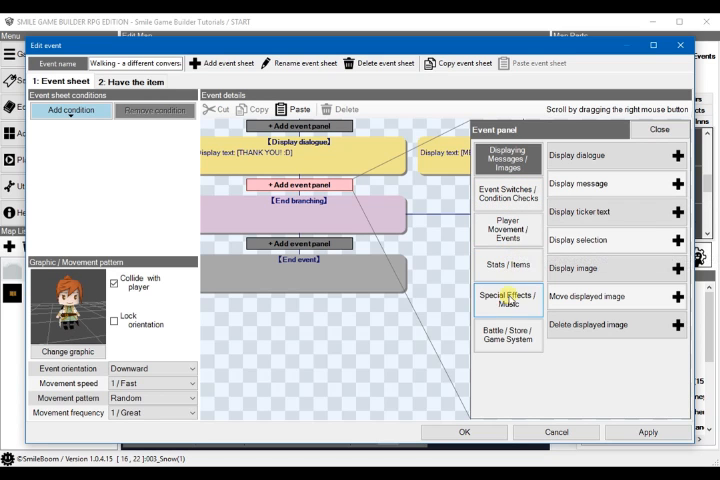
Step: Add a Wait specified time of 1.2 seconds after the thank-you line
{"action": "left_click", "coordinate": [508, 301]}
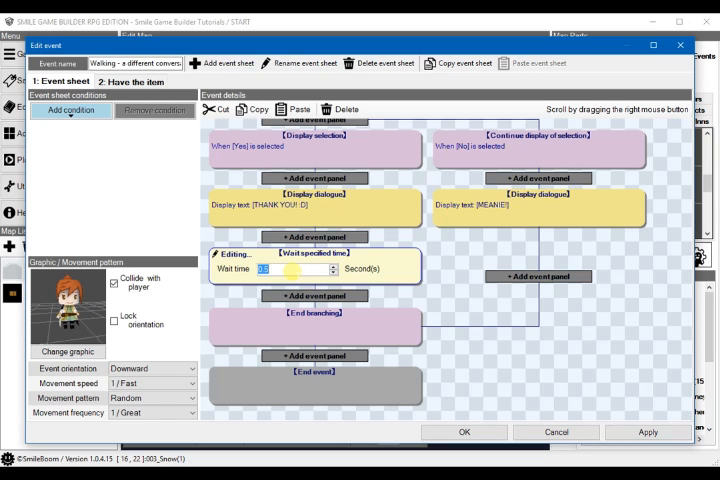
{"action": "type", "text": "1.2"}
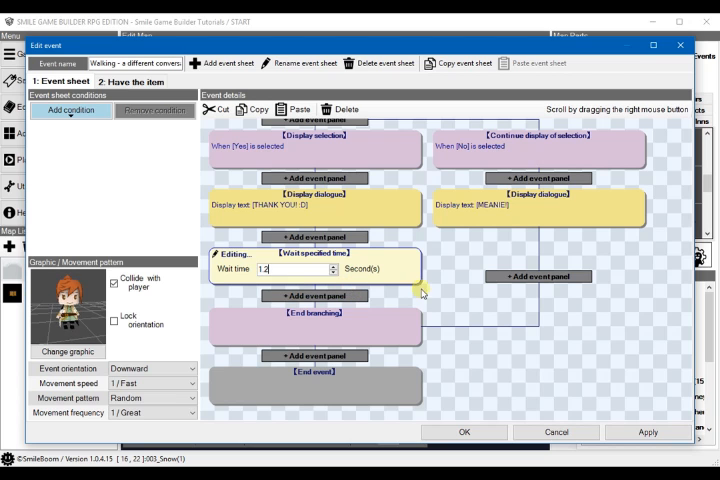
{"action": "mouse_move", "coordinate": [310, 300]}
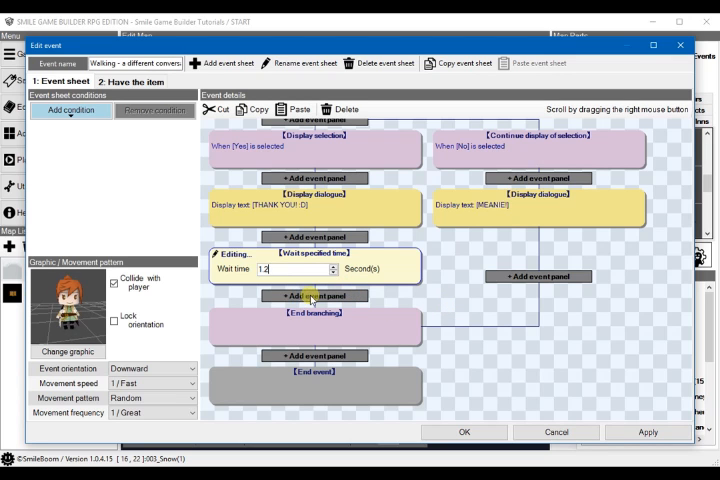
Step: Add a Change event graphic step after the pause in the Yes branch
{"action": "left_click", "coordinate": [315, 295]}
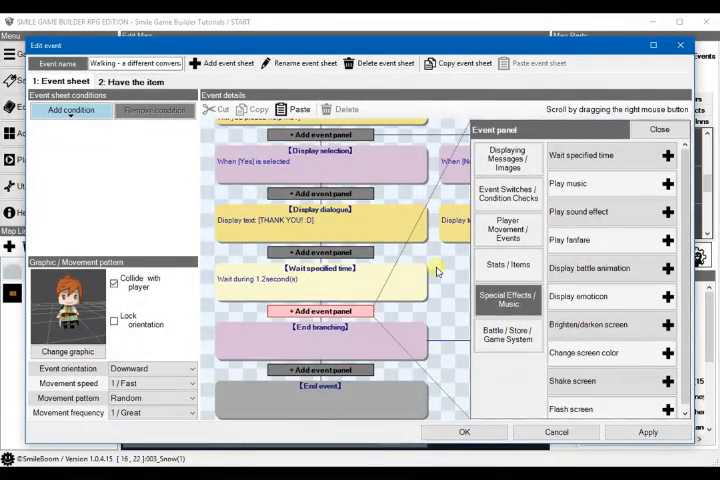
{"action": "mouse_move", "coordinate": [435, 270]}
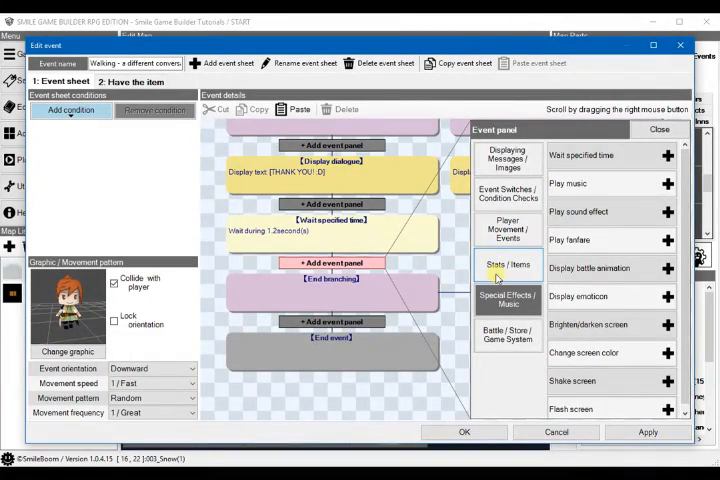
{"action": "left_click", "coordinate": [508, 228]}
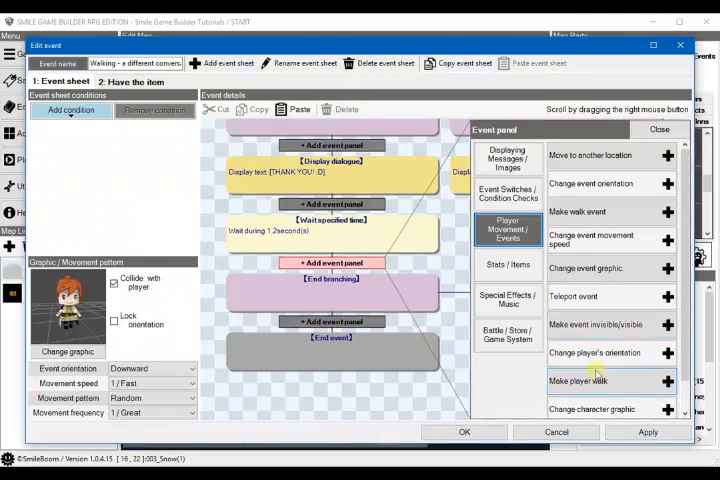
{"action": "left_click", "coordinate": [592, 408]}
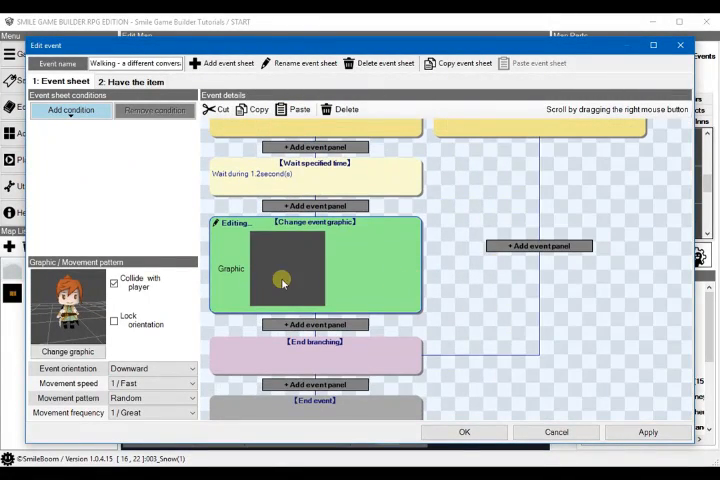
Step: Set the graphic change to A_Heroine02A with the happy motion
{"action": "left_click", "coordinate": [283, 283]}
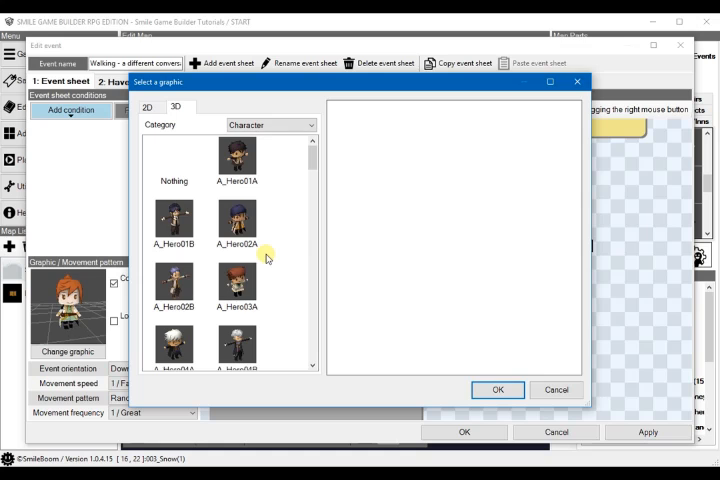
{"action": "scroll", "scroll_direction": "down", "scroll_amount": 3}
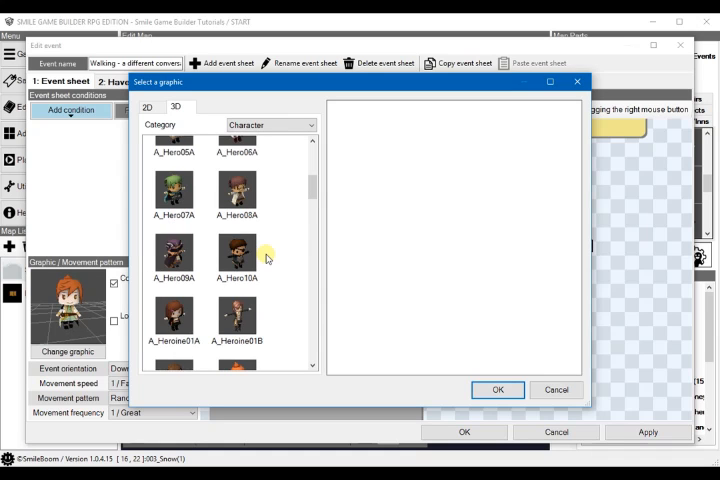
{"action": "scroll", "scroll_direction": "down", "scroll_amount": 3}
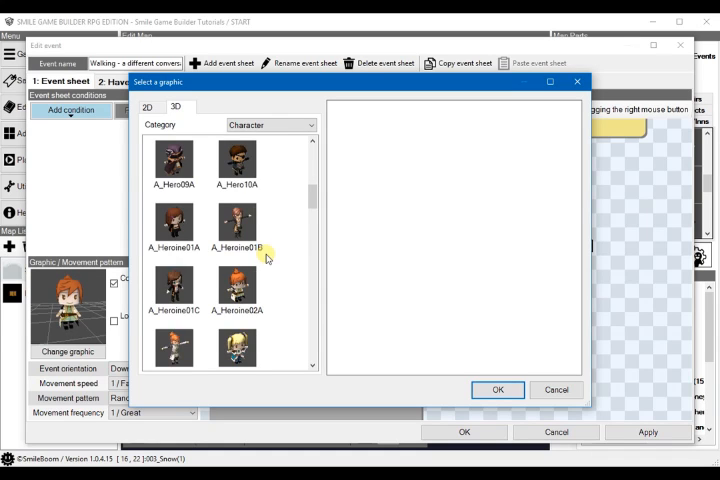
{"action": "scroll", "scroll_direction": "down", "scroll_amount": 3}
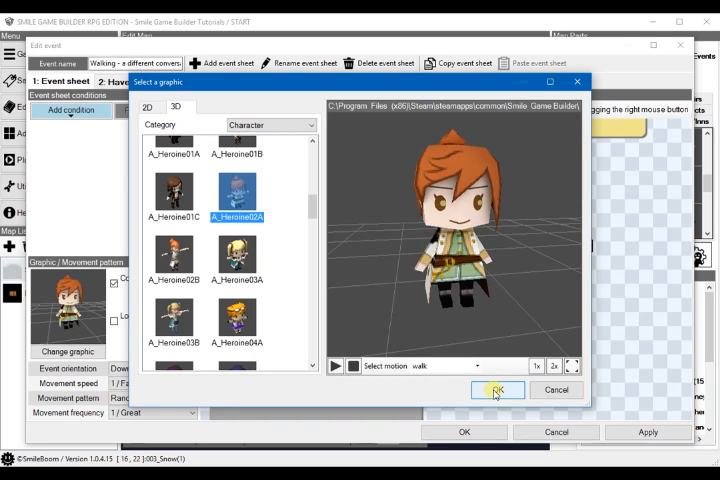
{"action": "left_click", "coordinate": [497, 390]}
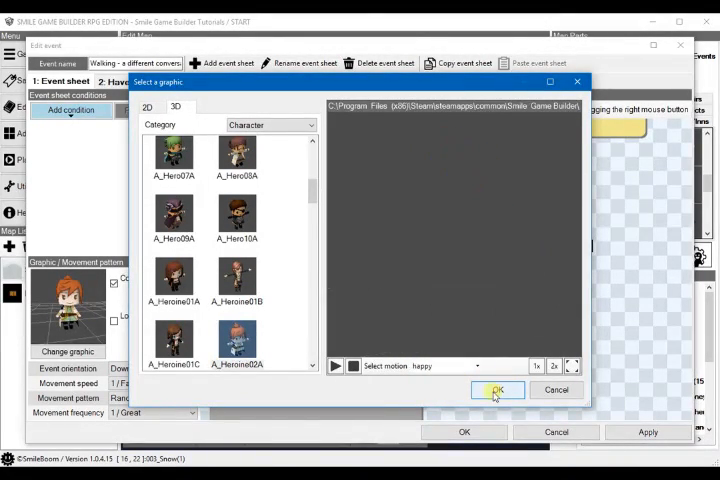
{"action": "left_click", "coordinate": [499, 390]}
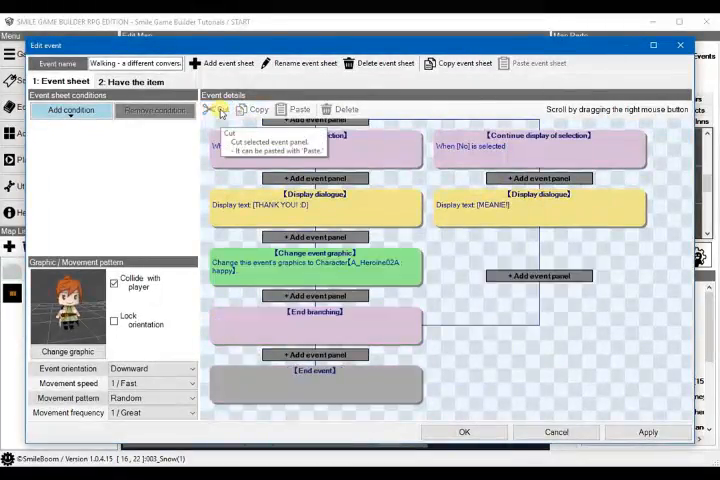
Step: Move the 1.2-second wait below the happy graphic change and add another graphic change
{"action": "left_click", "coordinate": [315, 296]}
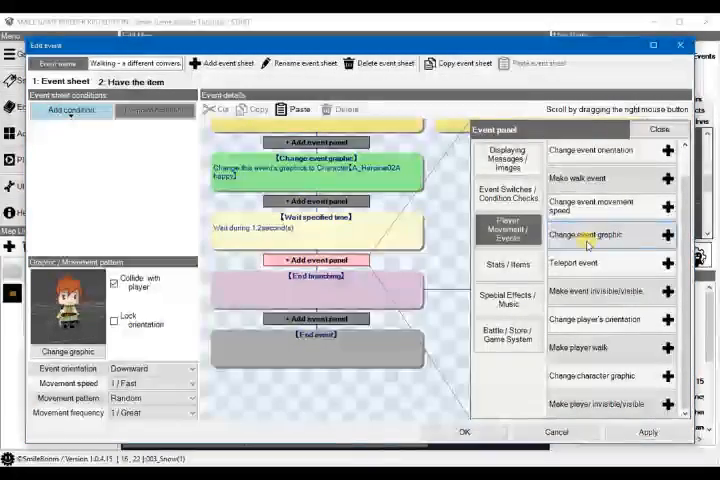
{"action": "left_click", "coordinate": [582, 236]}
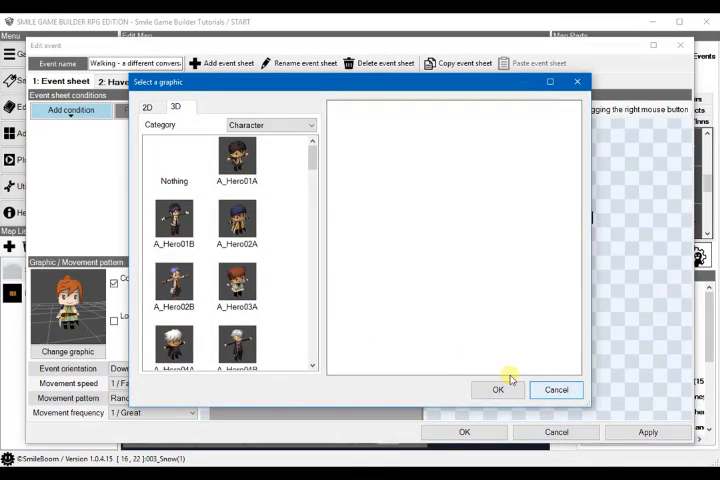
Step: Set the second graphic change to A_Heroine02A in its wait motion
{"action": "left_click", "coordinate": [501, 390]}
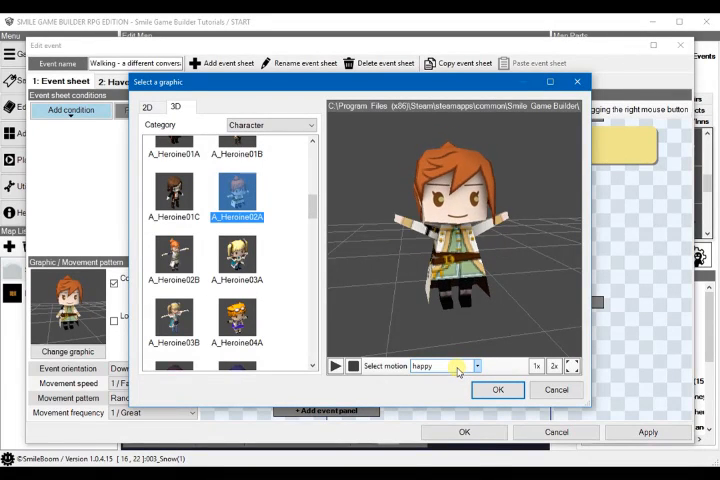
{"action": "left_click", "coordinate": [476, 365]}
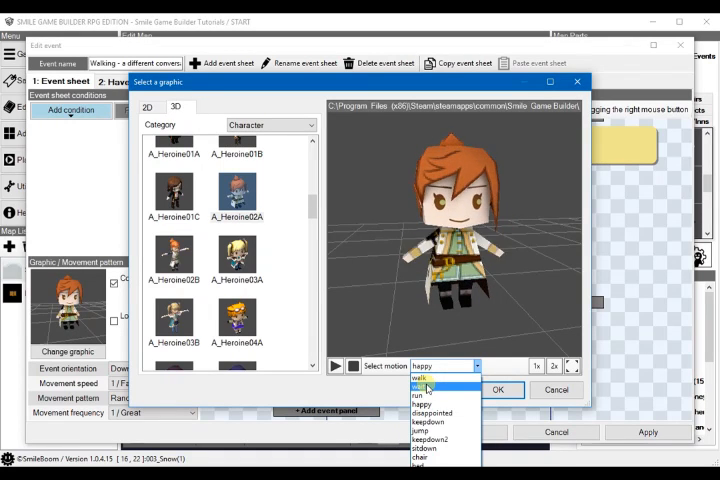
{"action": "left_click", "coordinate": [422, 390]}
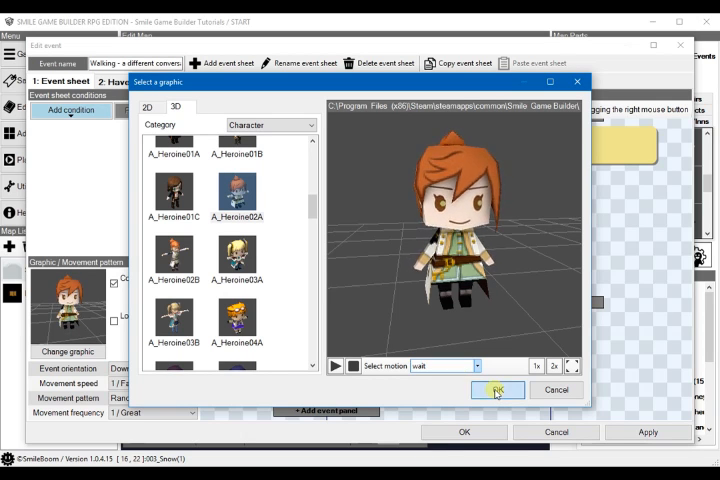
{"action": "left_click", "coordinate": [498, 390]}
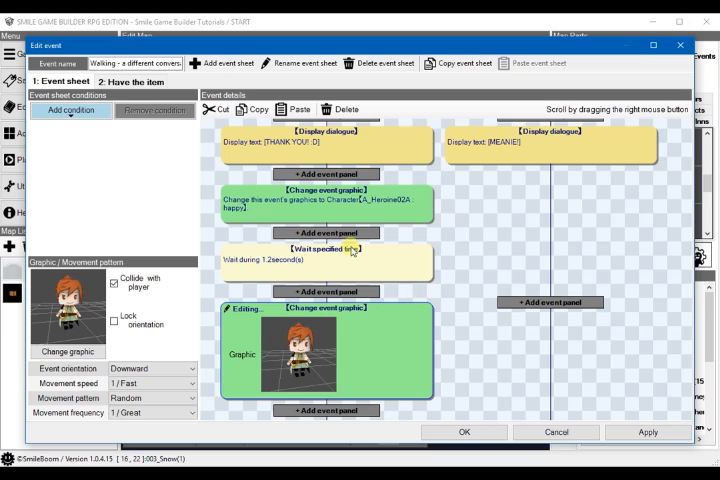
{"action": "mouse_move", "coordinate": [437, 232]}
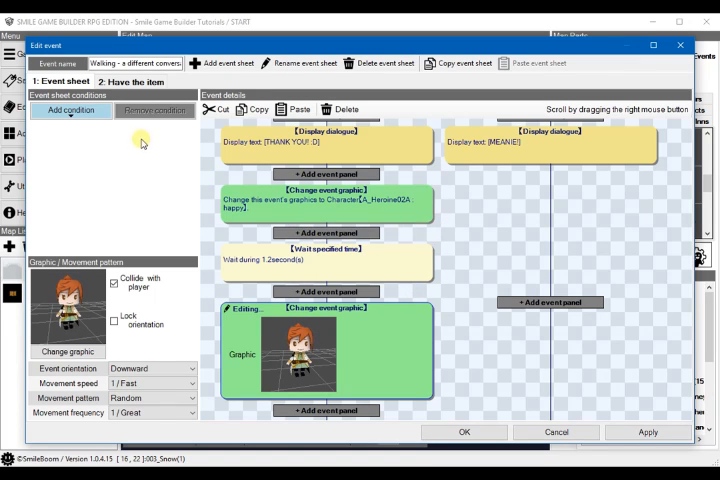
{"action": "mouse_move", "coordinate": [137, 81]}
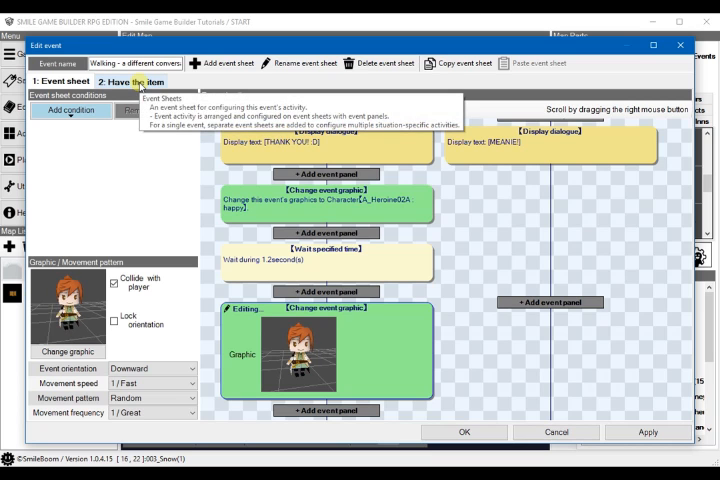
Step: Make the Have the item sheet require an Egg with Lisa not in the party
{"action": "left_click", "coordinate": [138, 81]}
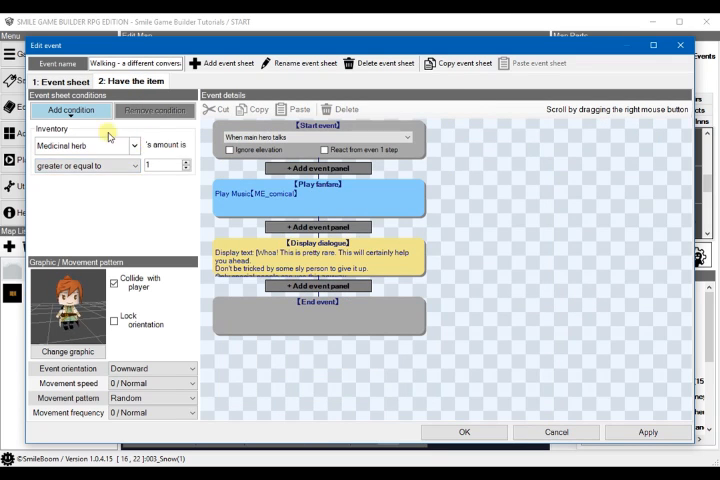
{"action": "mouse_move", "coordinate": [133, 147]}
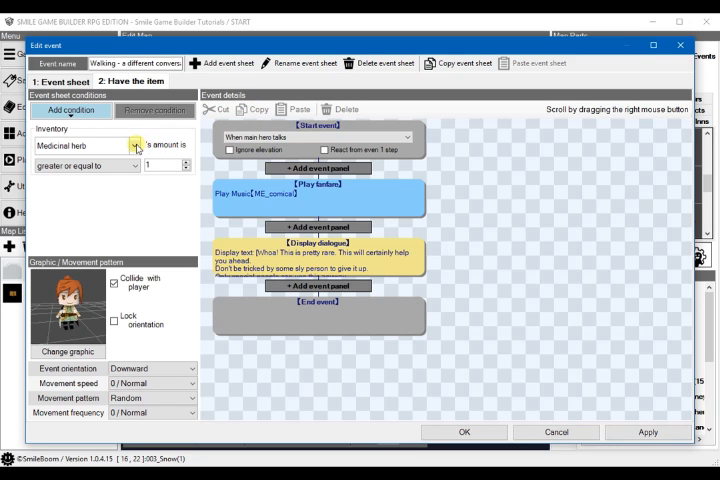
{"action": "left_click", "coordinate": [69, 110]}
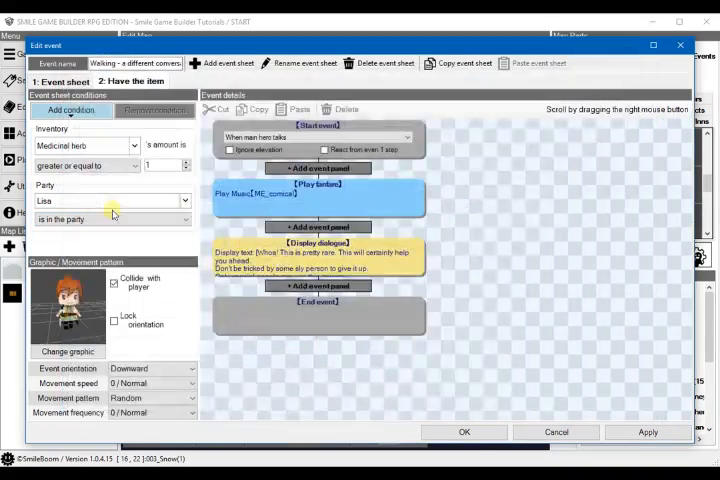
{"action": "left_click", "coordinate": [110, 219]}
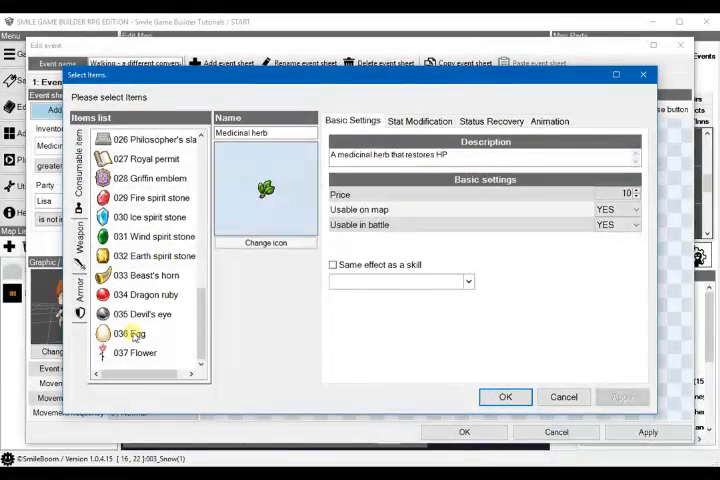
{"action": "left_click", "coordinate": [505, 397]}
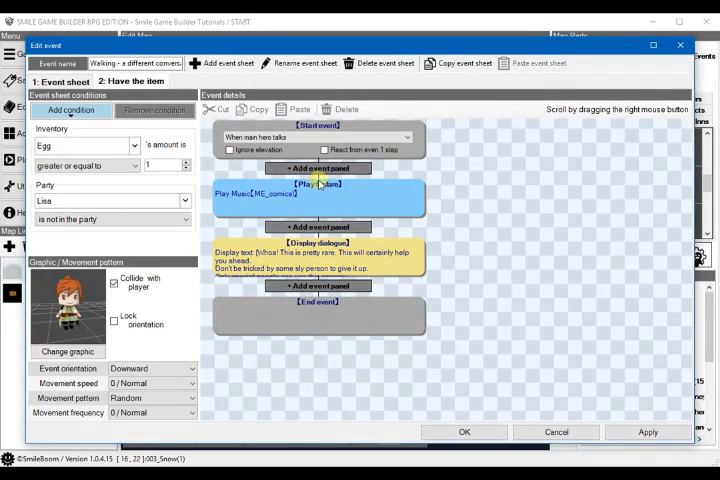
{"action": "mouse_move", "coordinate": [325, 225]}
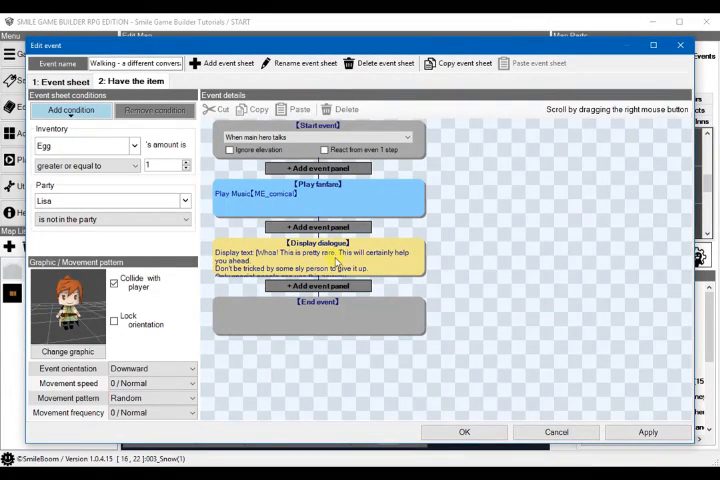
Step: Give the item-received dialogue a Happy character expression
{"action": "double_click", "coordinate": [318, 258]}
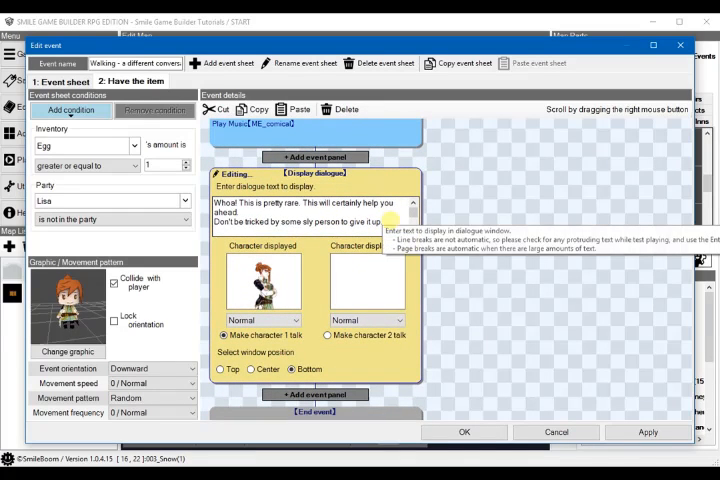
{"action": "left_click", "coordinate": [262, 320]}
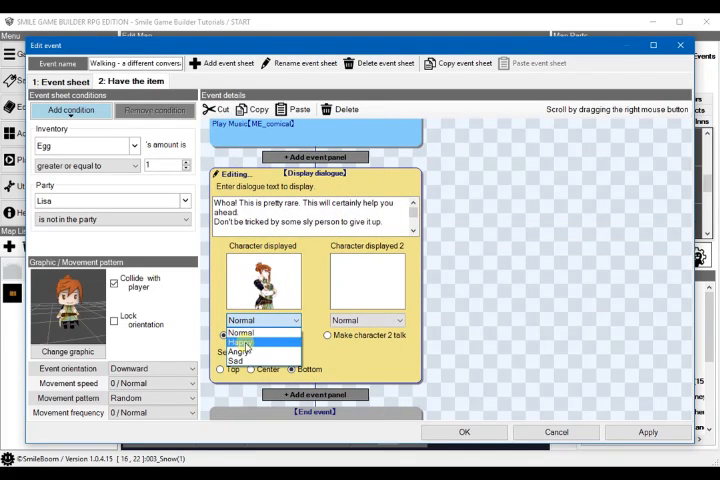
{"action": "left_click", "coordinate": [242, 343]}
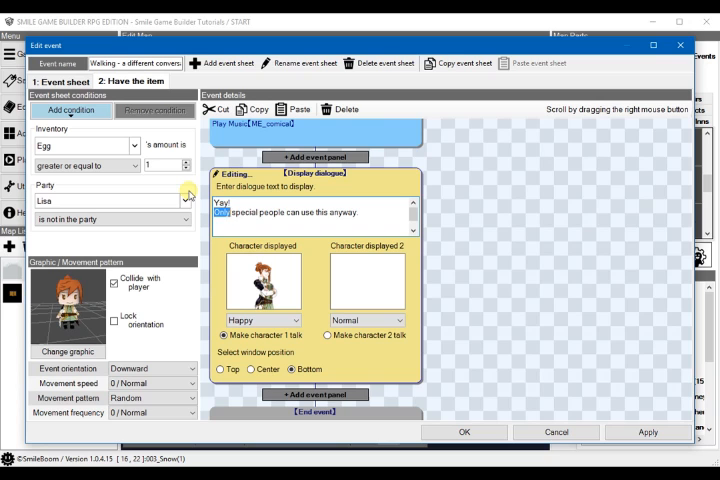
Step: Replace the dialogue text with the breakfast thank-you ('Now I can have some break...')
{"action": "type", "text": "Where should you use it? Well, that's a secret!"}
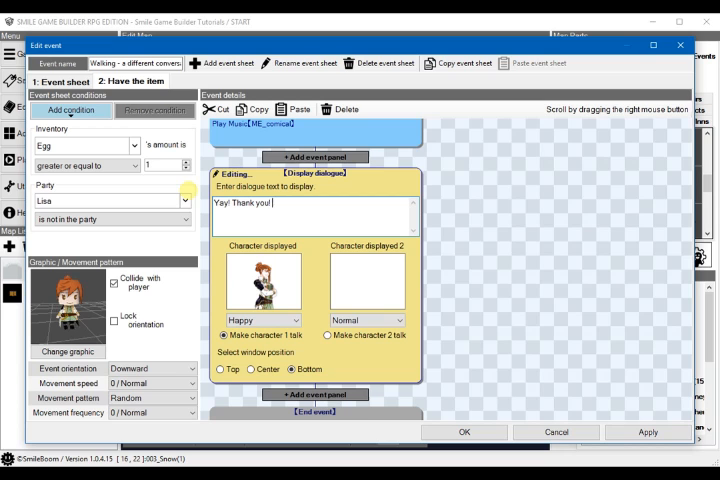
{"action": "type", "text": "Now I can"}
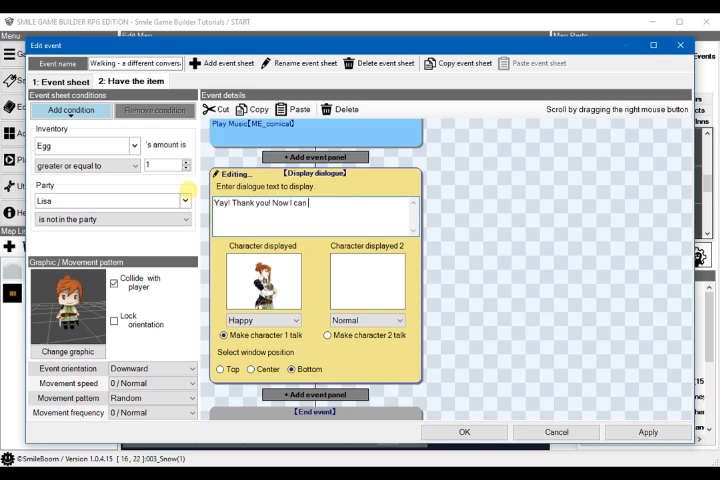
{"action": "type", "text": "have some"}
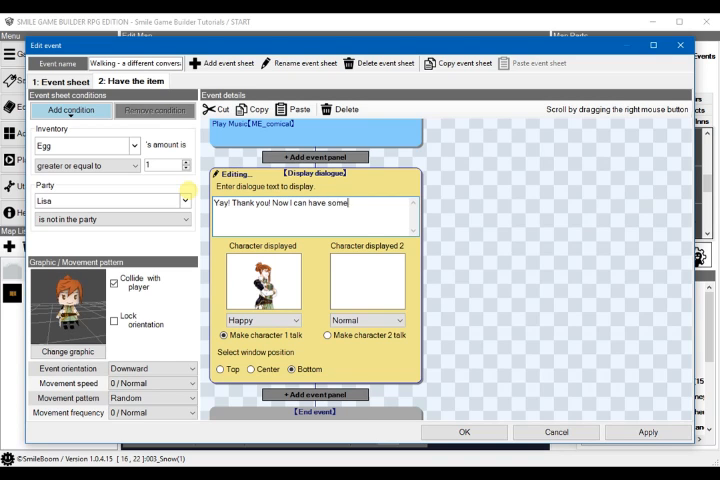
{"action": "type", "text": "breakfast."}
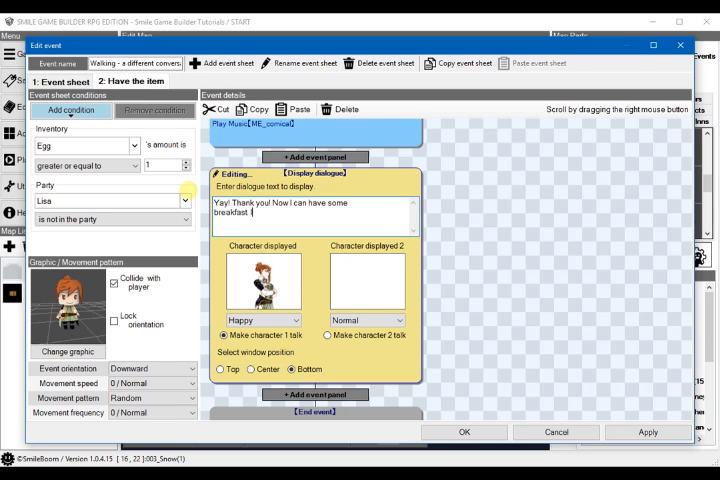
{"action": "type", "text": "It's the mos"}
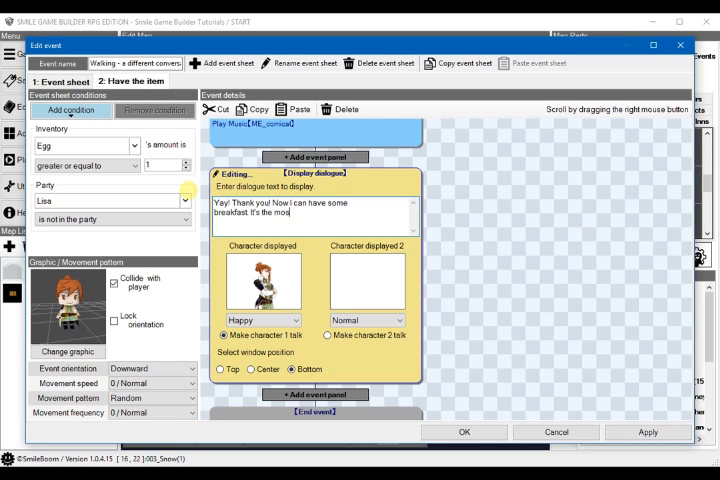
{"action": "type", "text": "important meal"}
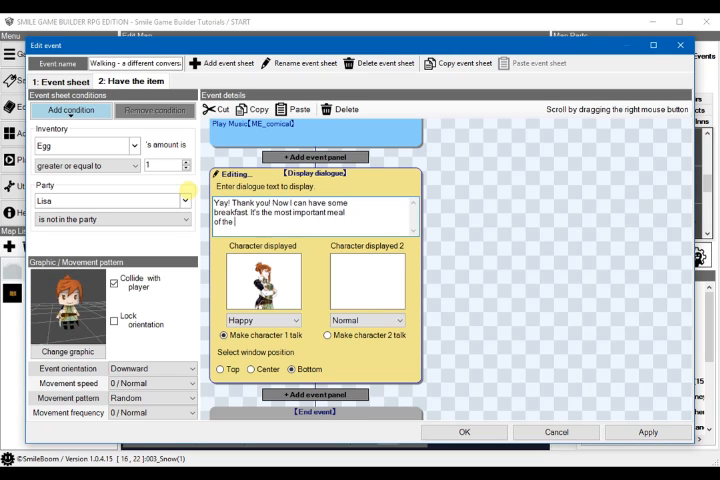
{"action": "type", "text": "day. don"}
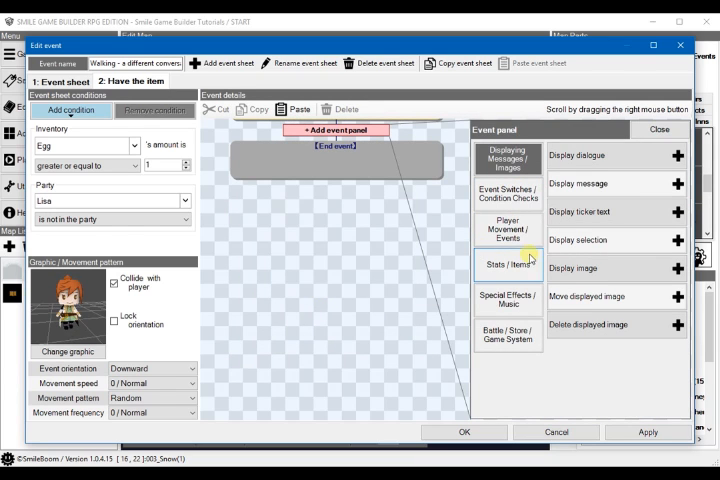
Step: Insert an Add/remove party members step that adds Lisa to the party
{"action": "left_click", "coordinate": [507, 260]}
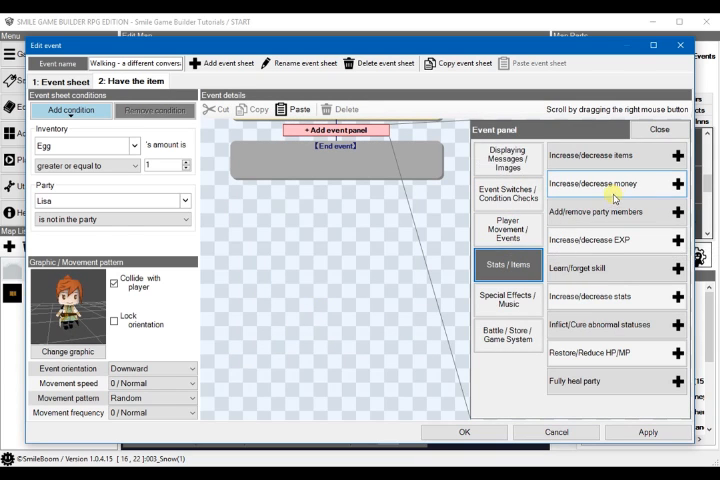
{"action": "left_click", "coordinate": [584, 211]}
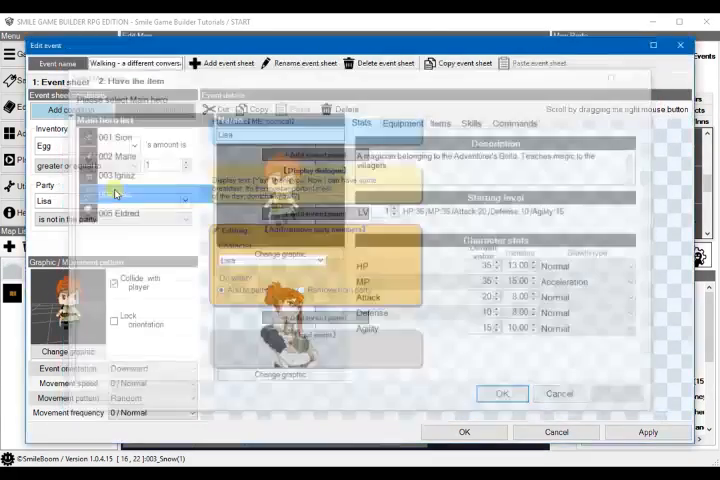
{"action": "left_click", "coordinate": [503, 393]}
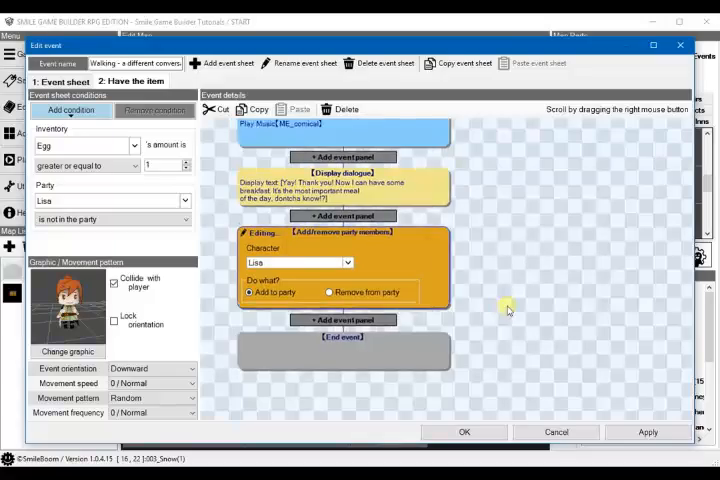